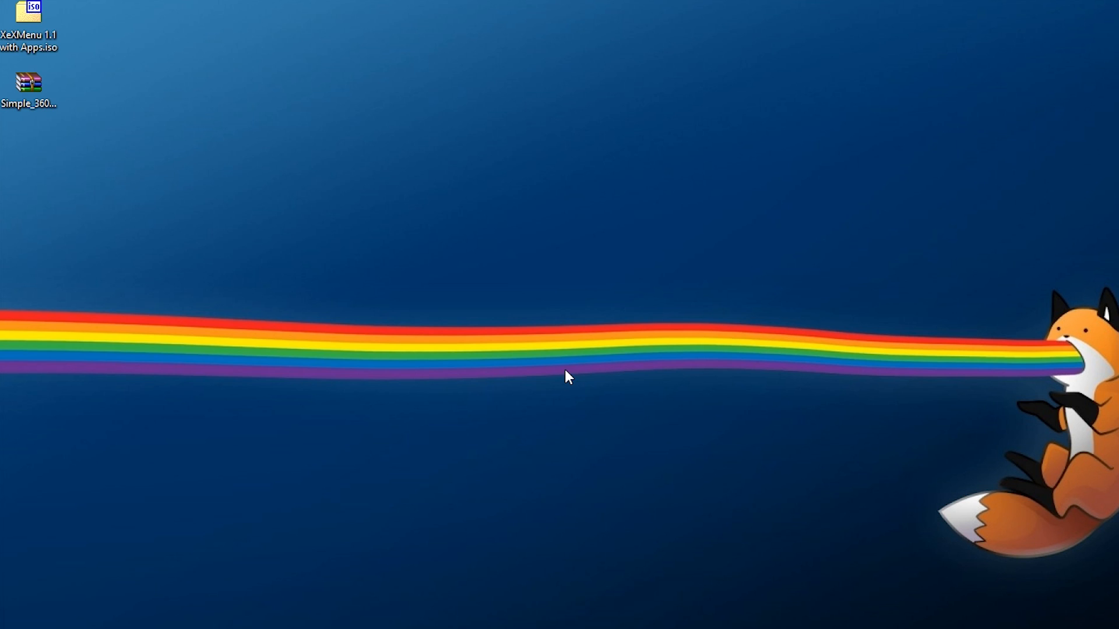
{"action": "mouse_move", "coordinate": [562, 398]}
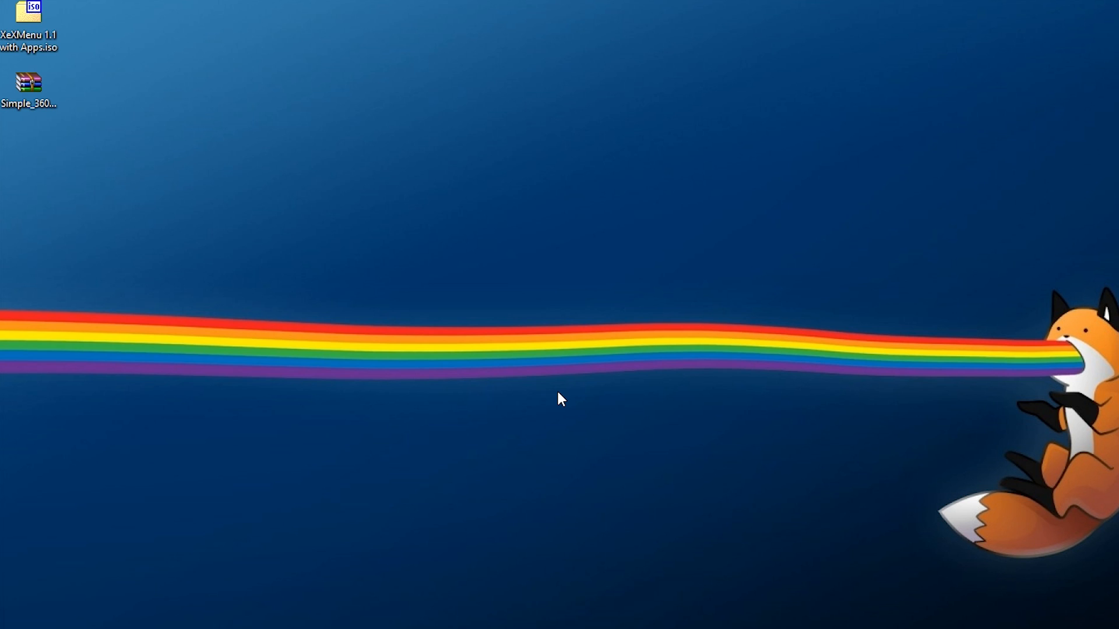
{"action": "mouse_move", "coordinate": [437, 297]}
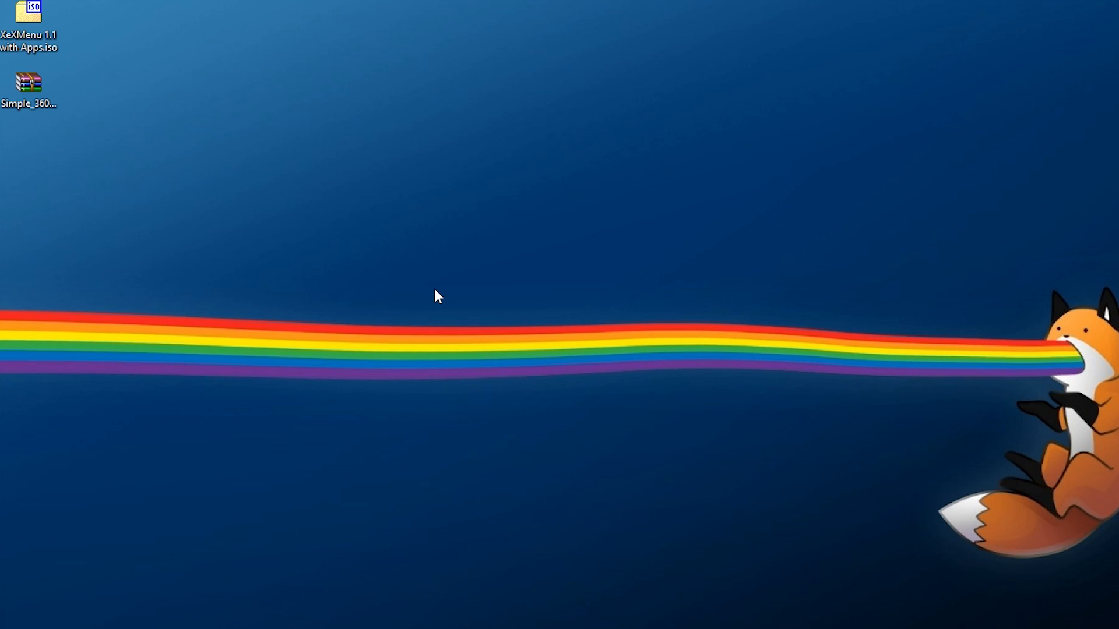
{"action": "mouse_move", "coordinate": [142, 132]}
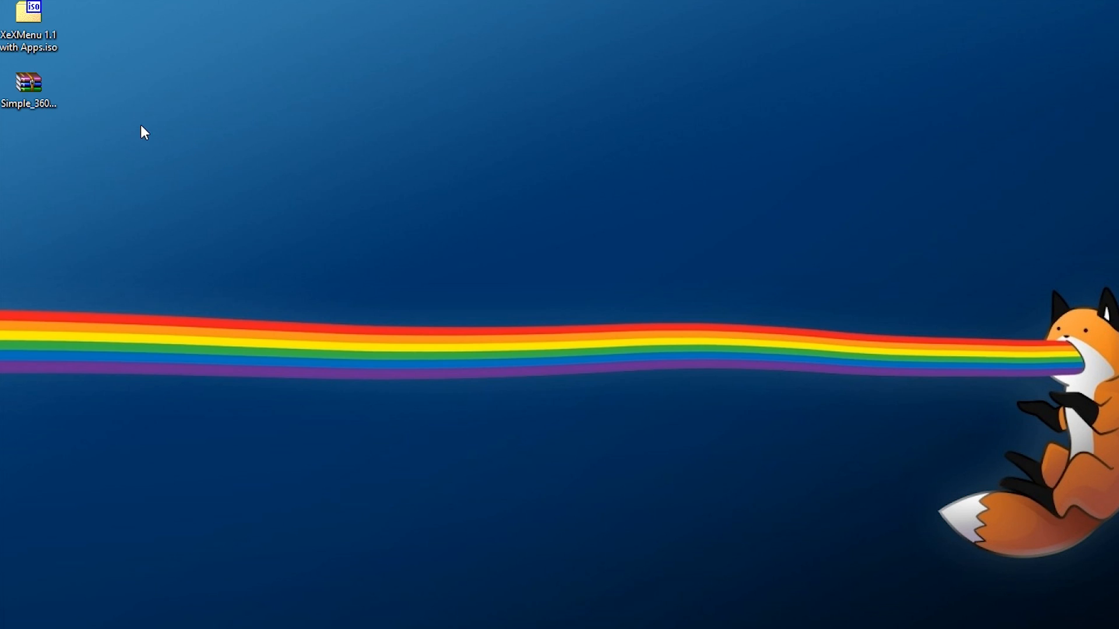
Step: Extract the XeXMenu ISO and the NAND Flasher archive each into its own desktop folder
{"action": "left_click", "coordinate": [28, 82]}
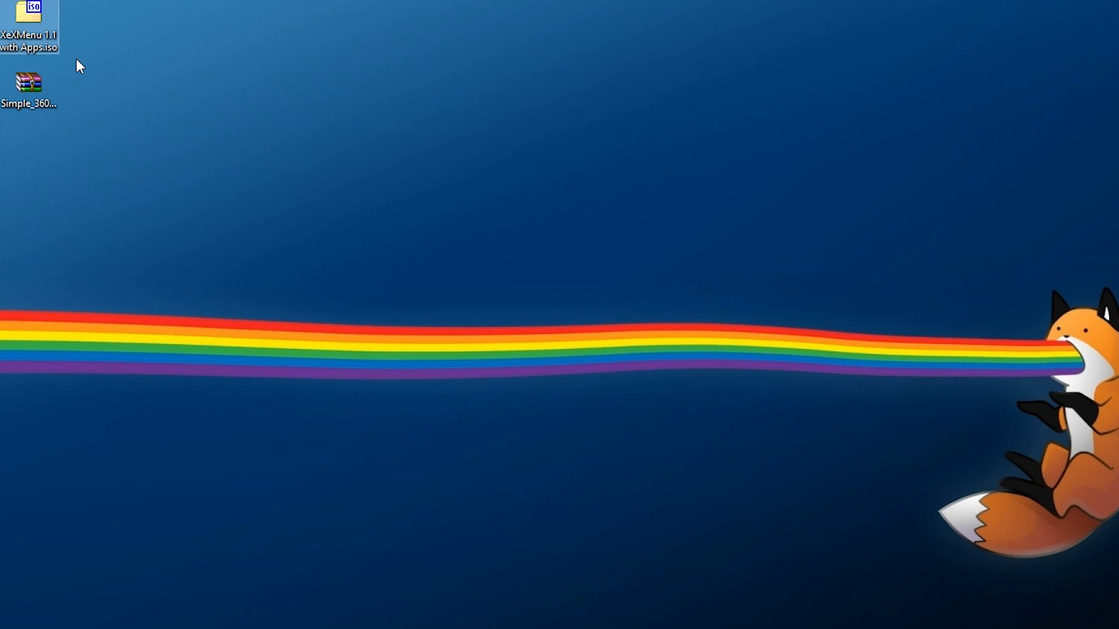
{"action": "mouse_move", "coordinate": [129, 69]}
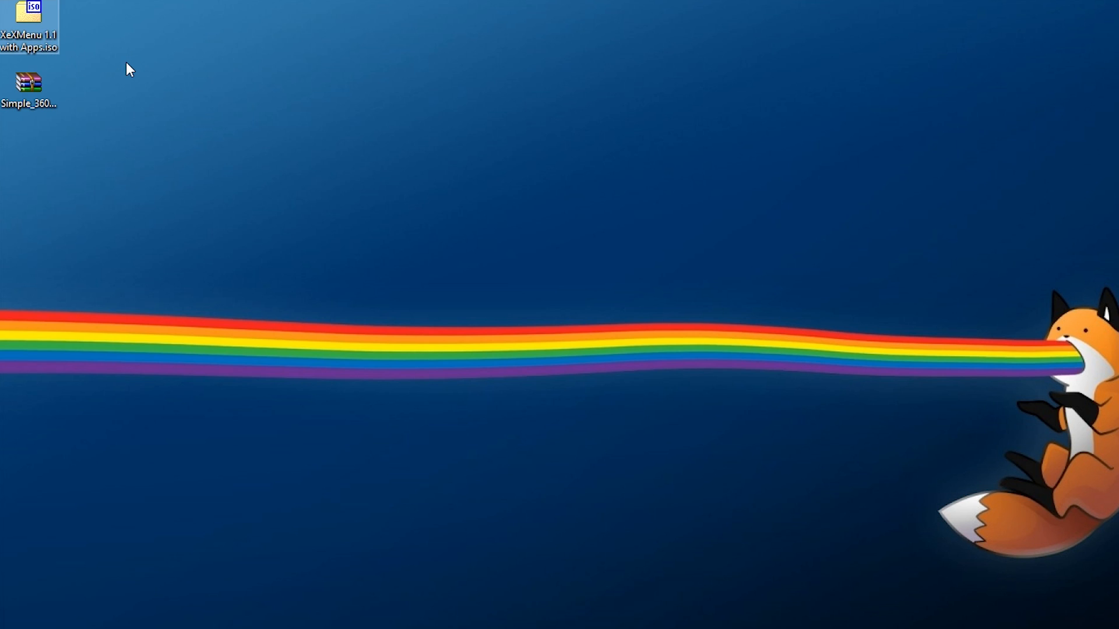
{"action": "left_click", "coordinate": [30, 84]}
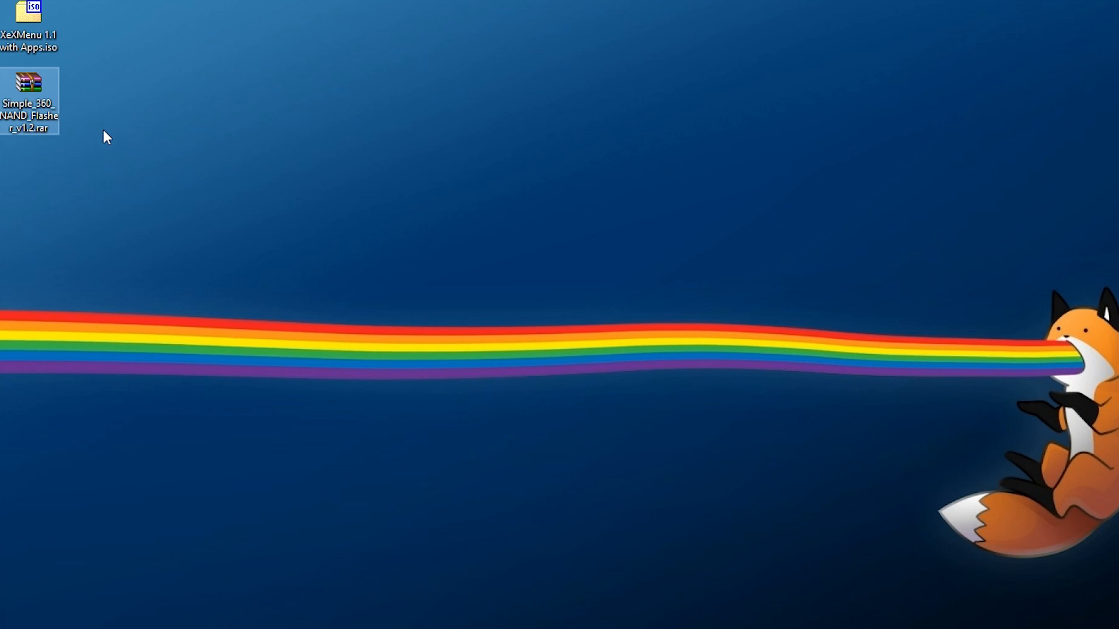
{"action": "mouse_move", "coordinate": [63, 139]}
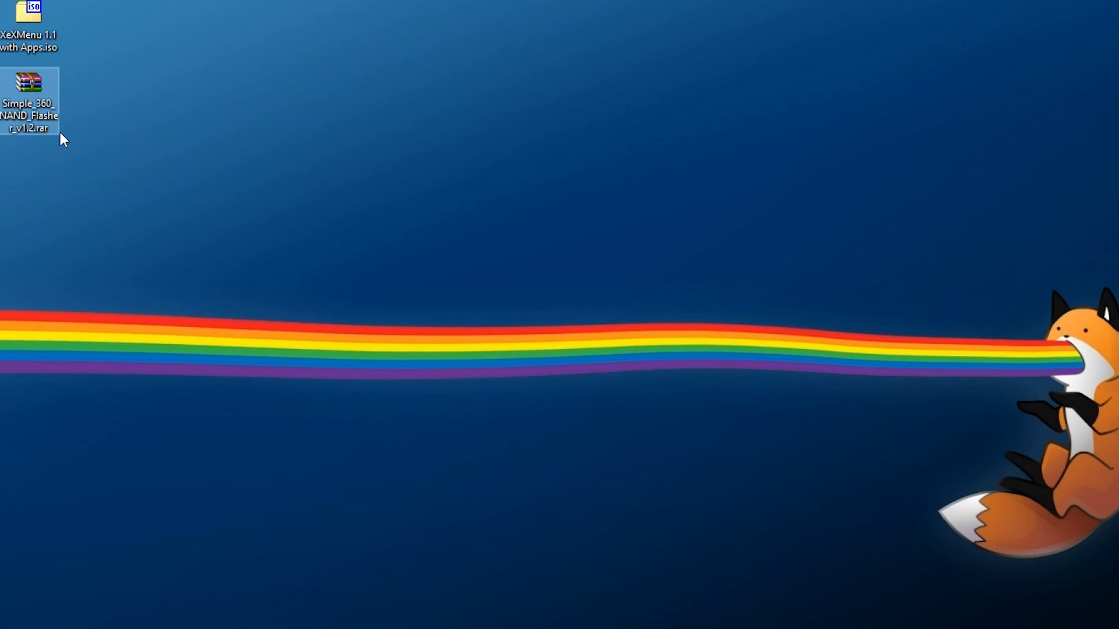
{"action": "mouse_move", "coordinate": [50, 147]}
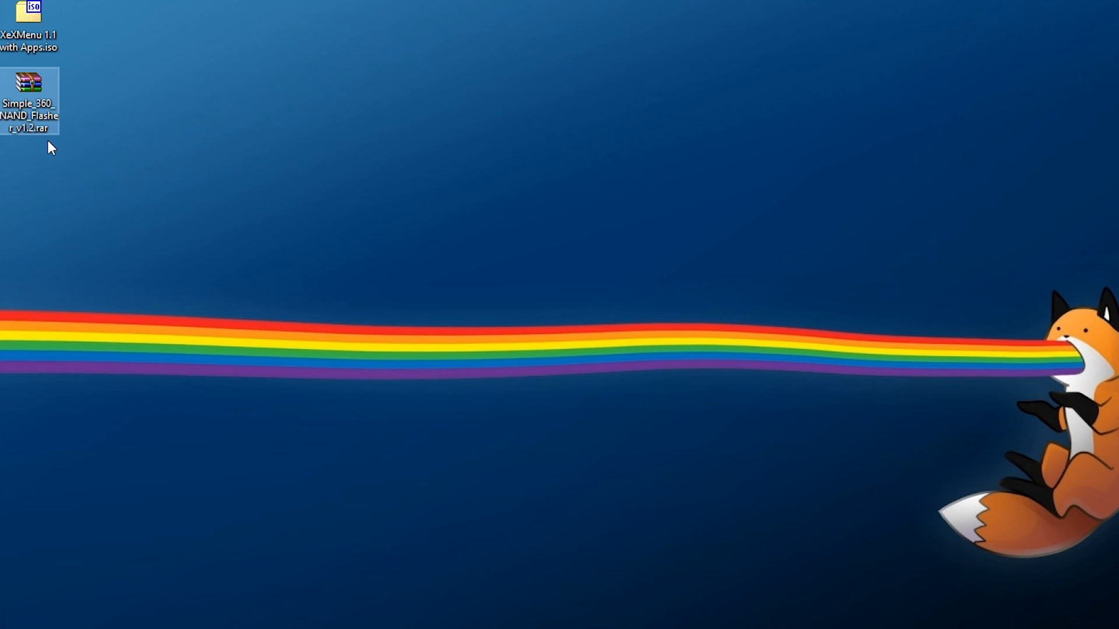
{"action": "left_click", "coordinate": [28, 33]}
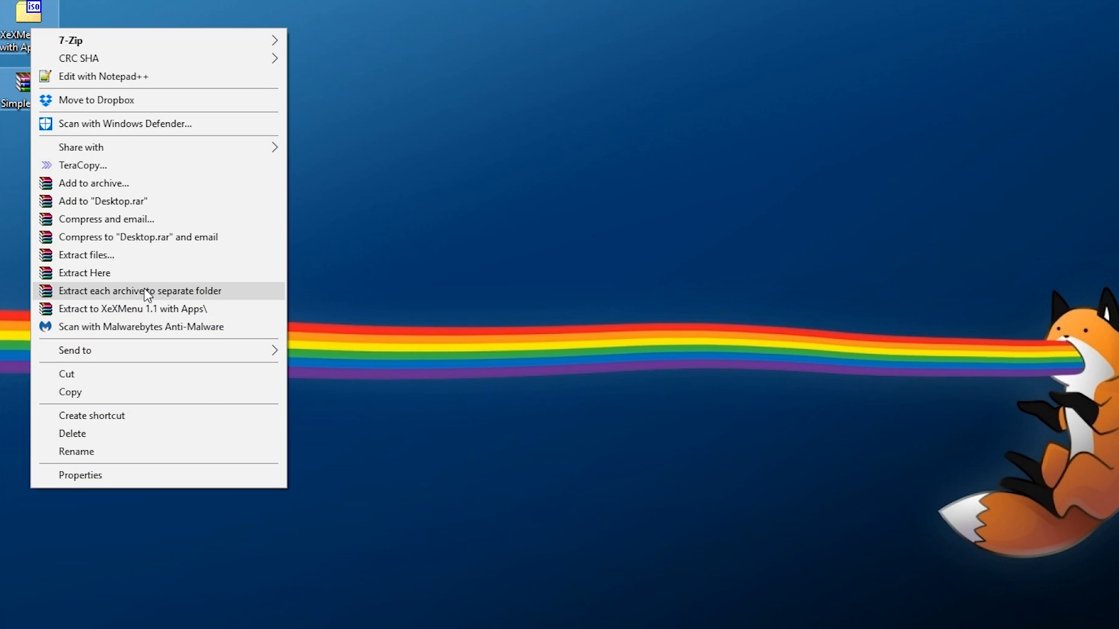
{"action": "left_click", "coordinate": [133, 308]}
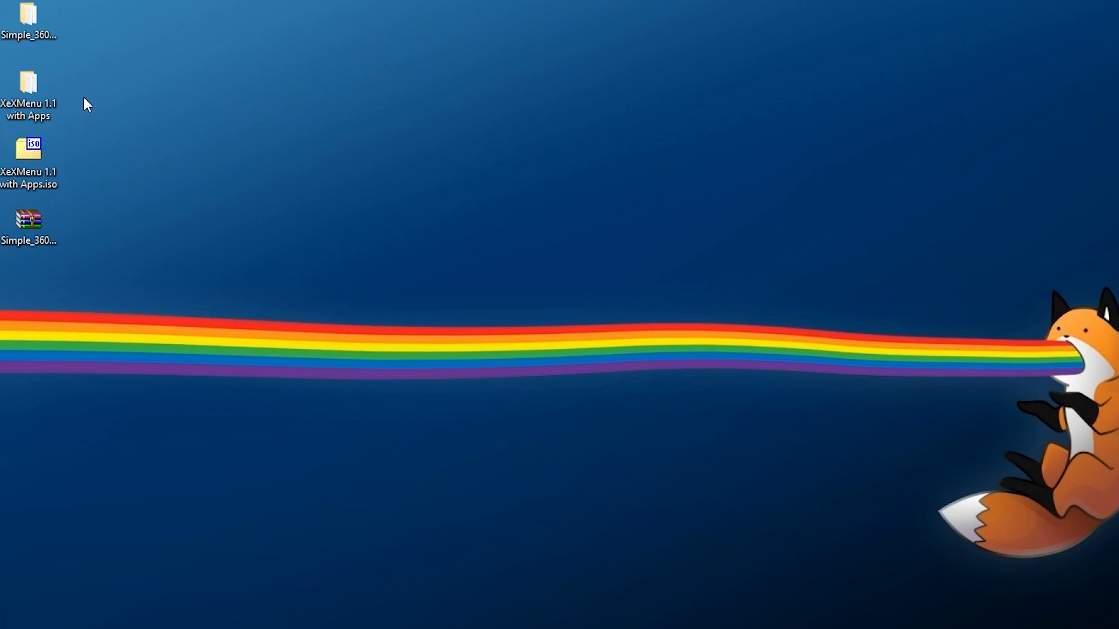
Step: Browse into the extracted NAND Flasher folder and the XeXMenu 1.1 with Apps folder
{"action": "double_click", "coordinate": [28, 81]}
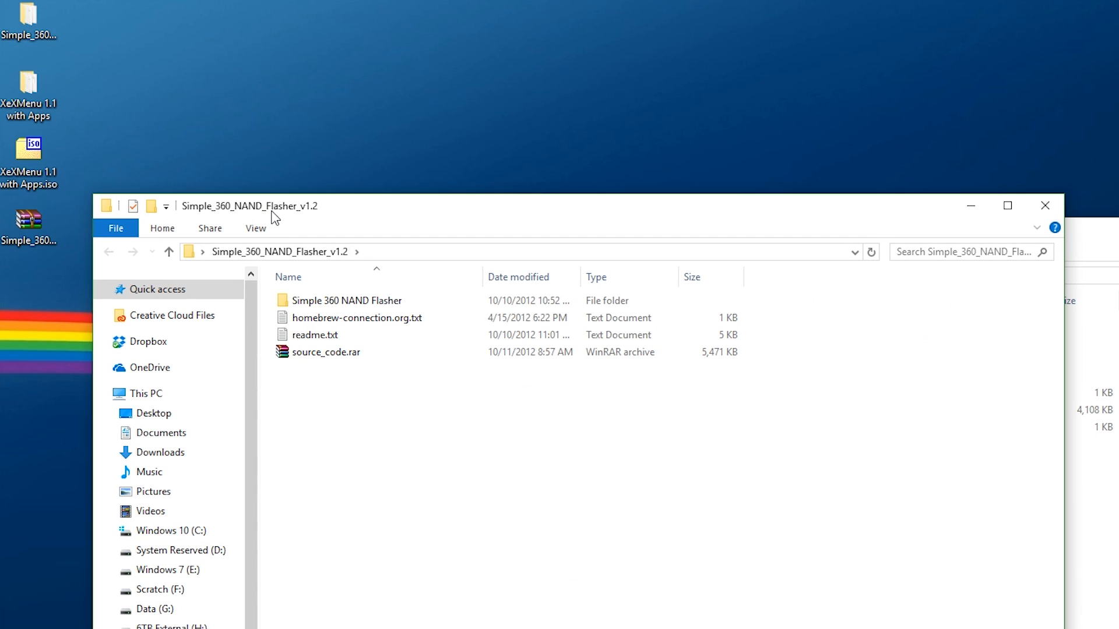
{"action": "left_click", "coordinate": [347, 301]}
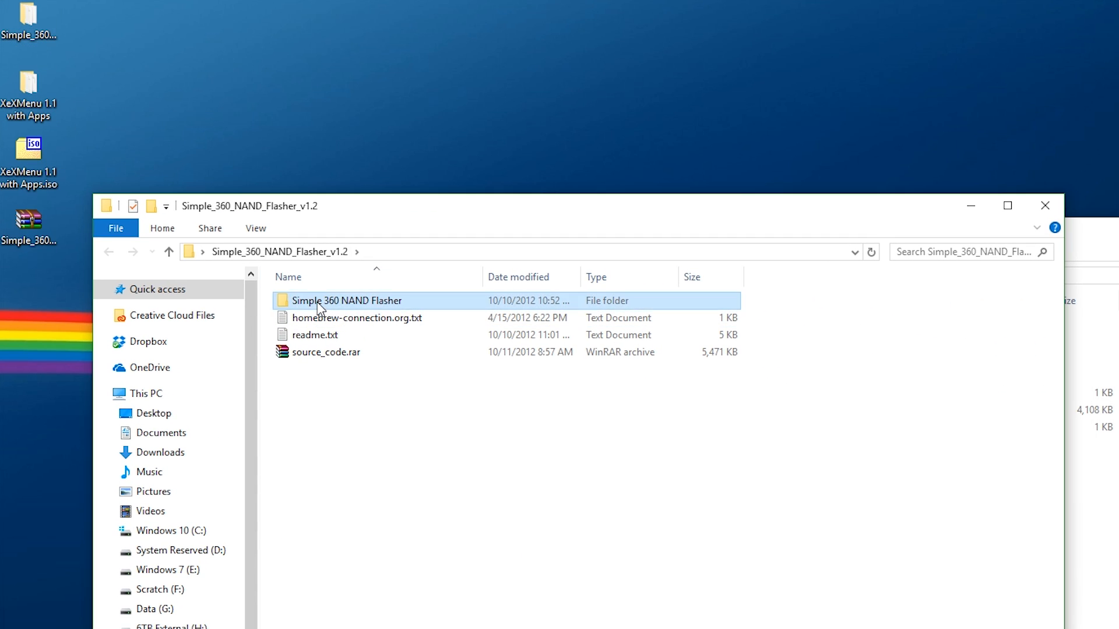
{"action": "double_click", "coordinate": [345, 301]}
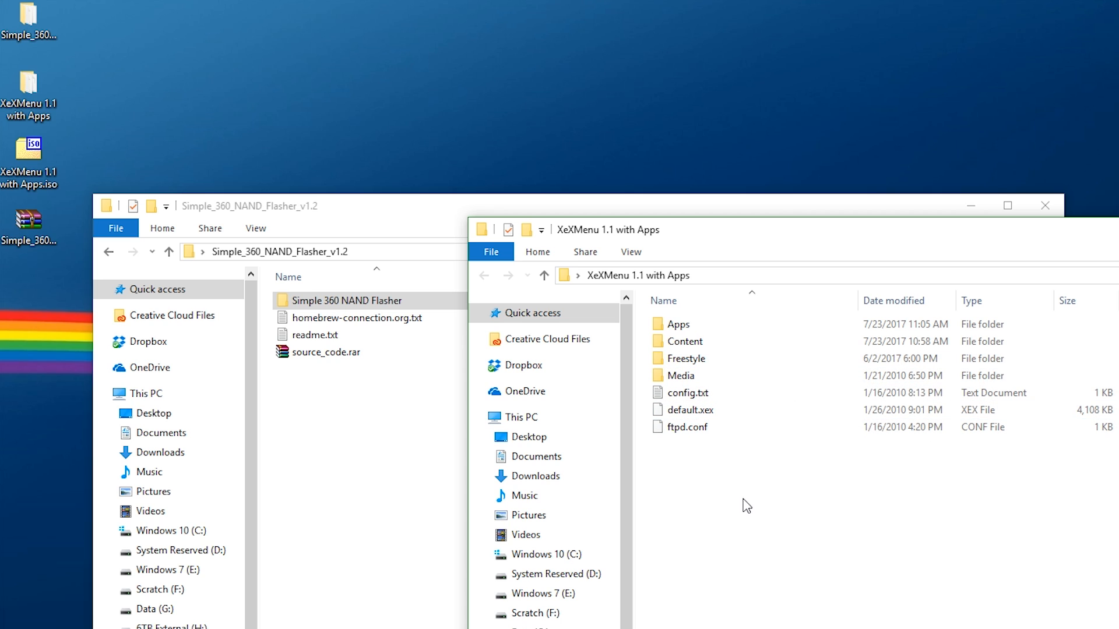
{"action": "double_click", "coordinate": [683, 323]}
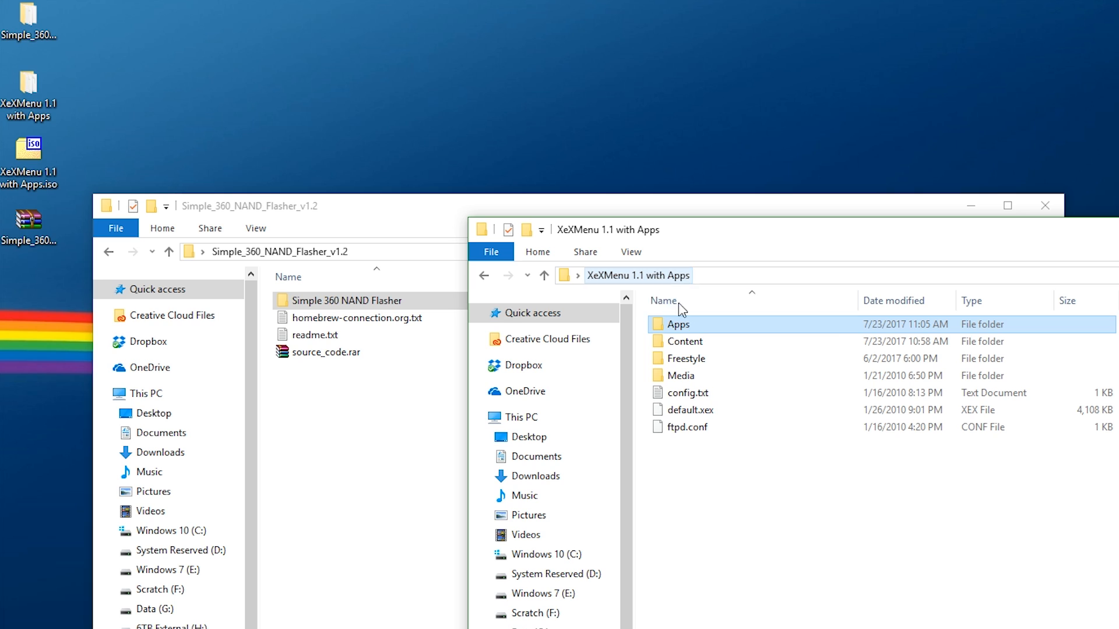
{"action": "double_click", "coordinate": [684, 342]}
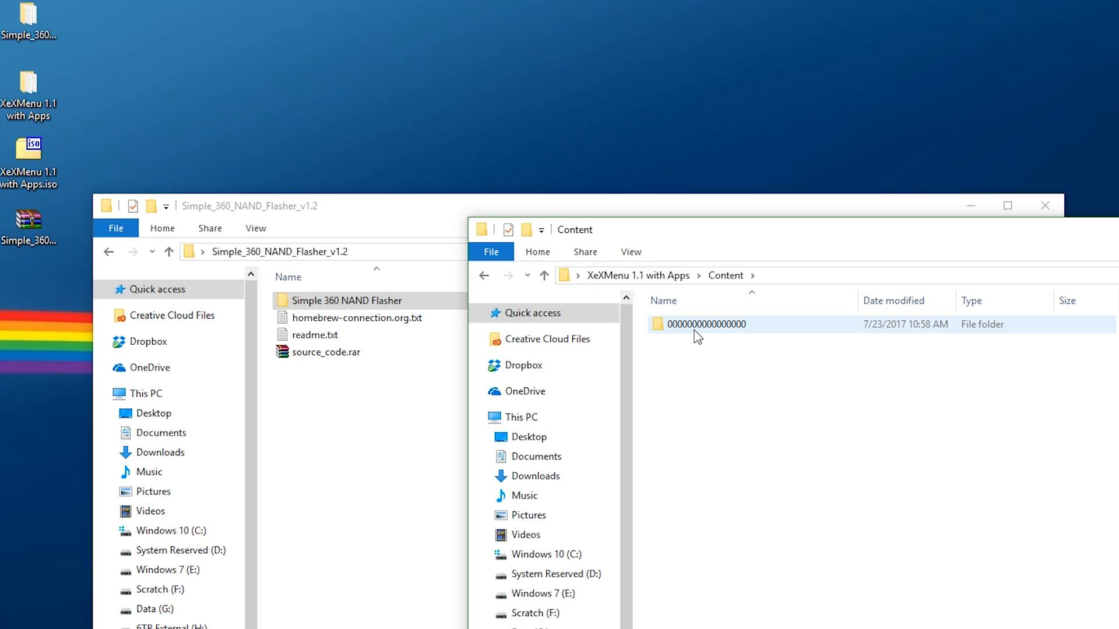
{"action": "left_click", "coordinate": [544, 275]}
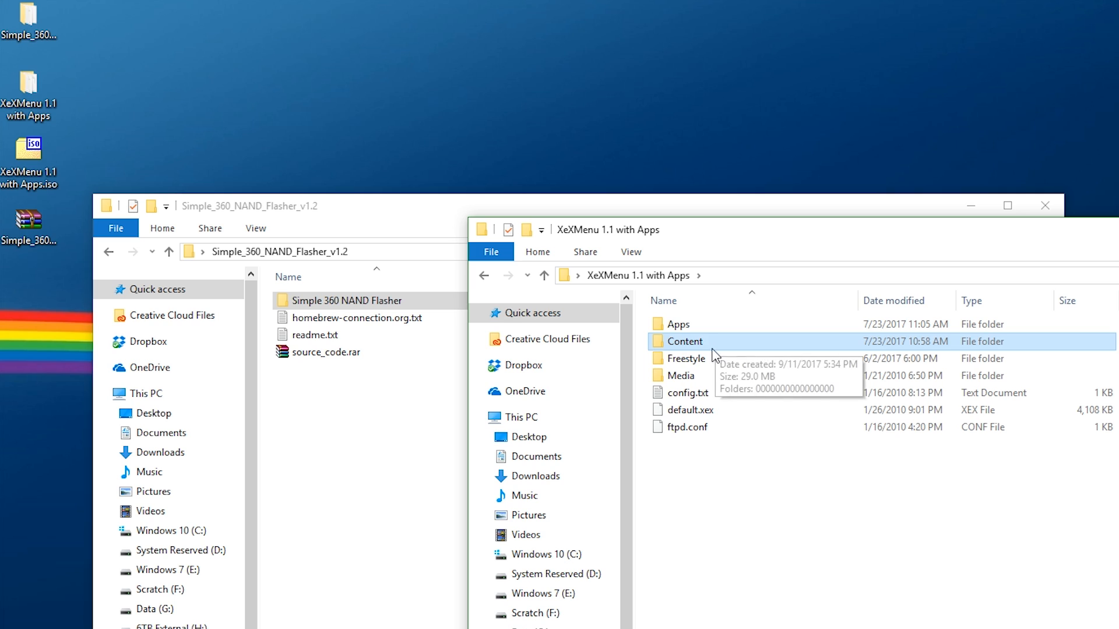
{"action": "mouse_move", "coordinate": [705, 360]}
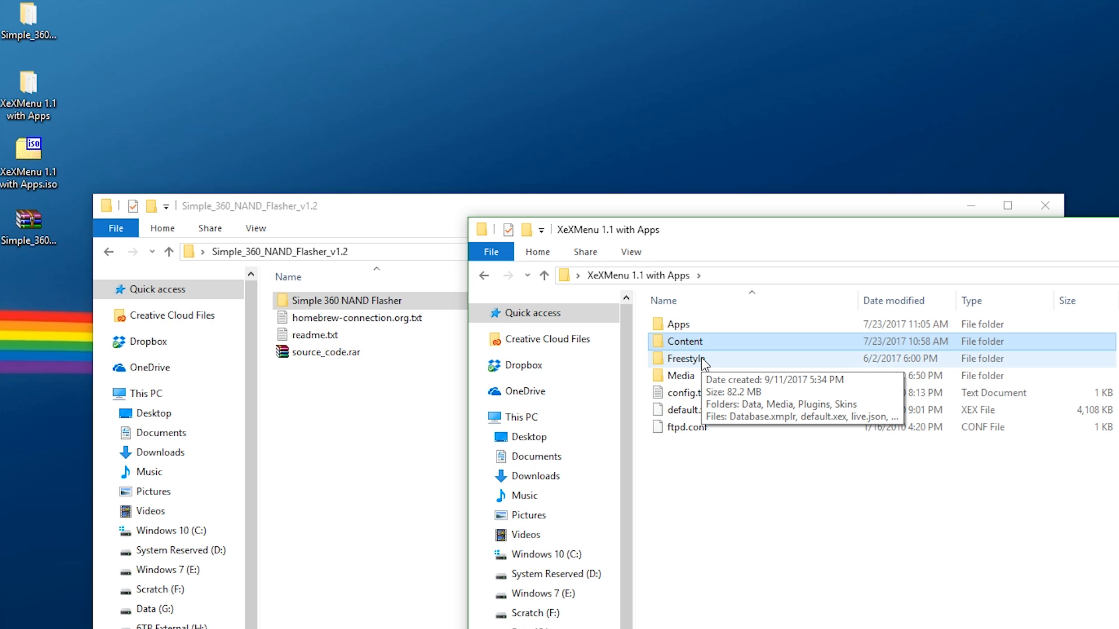
{"action": "mouse_move", "coordinate": [692, 565]}
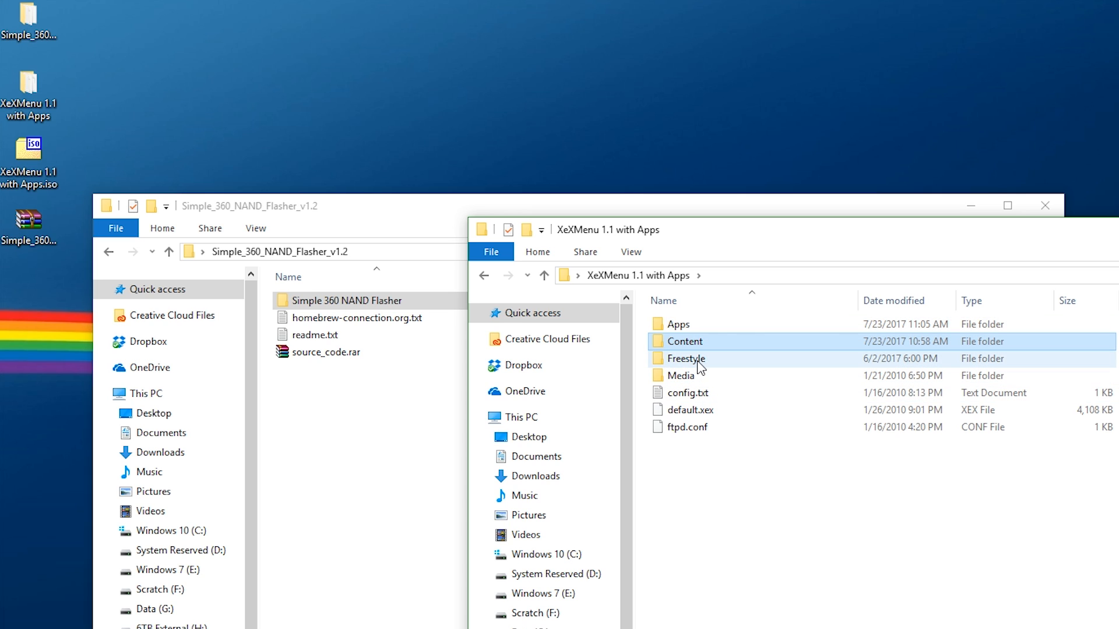
{"action": "mouse_move", "coordinate": [711, 380]}
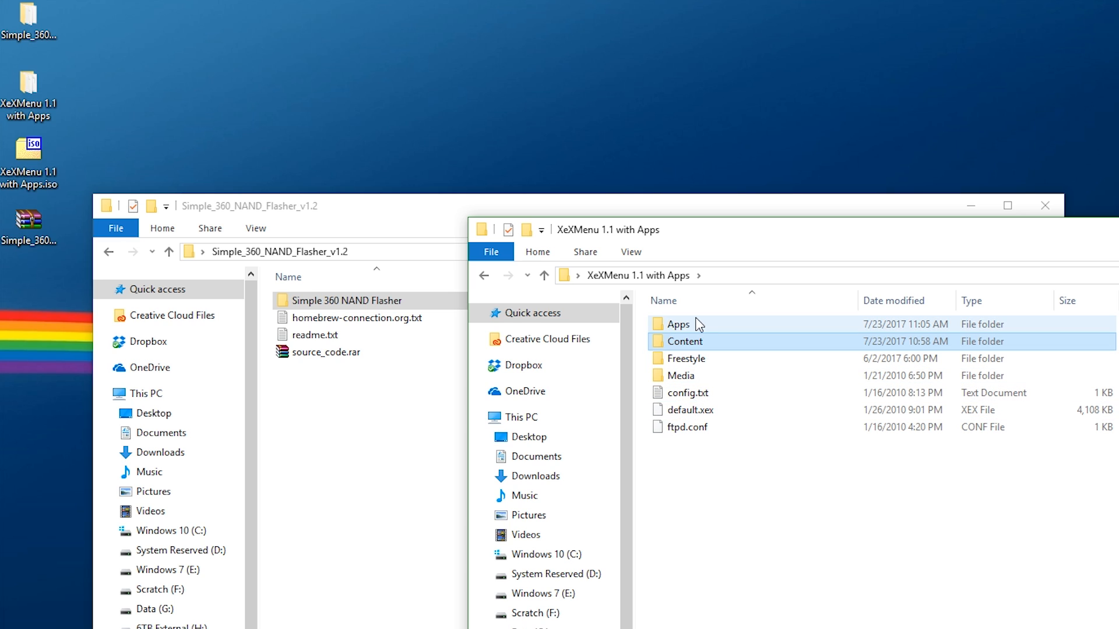
Step: Copy Simple 360 NAND Flasher into XeXMenu's Apps folder and permanently delete the Aurora folder
{"action": "double_click", "coordinate": [678, 324]}
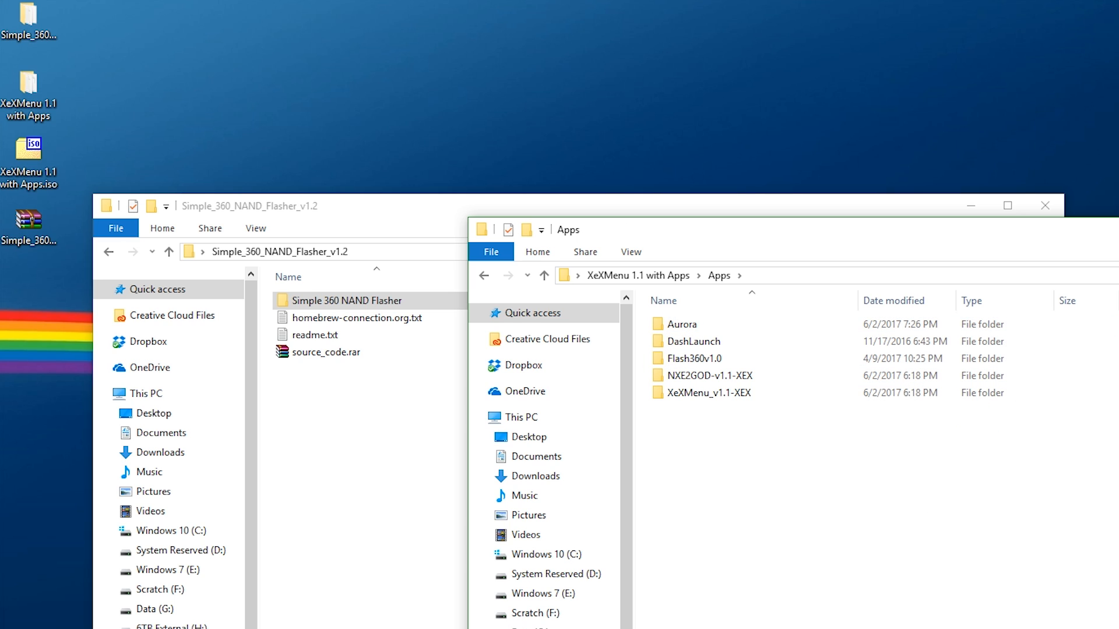
{"action": "left_click", "coordinate": [351, 301]}
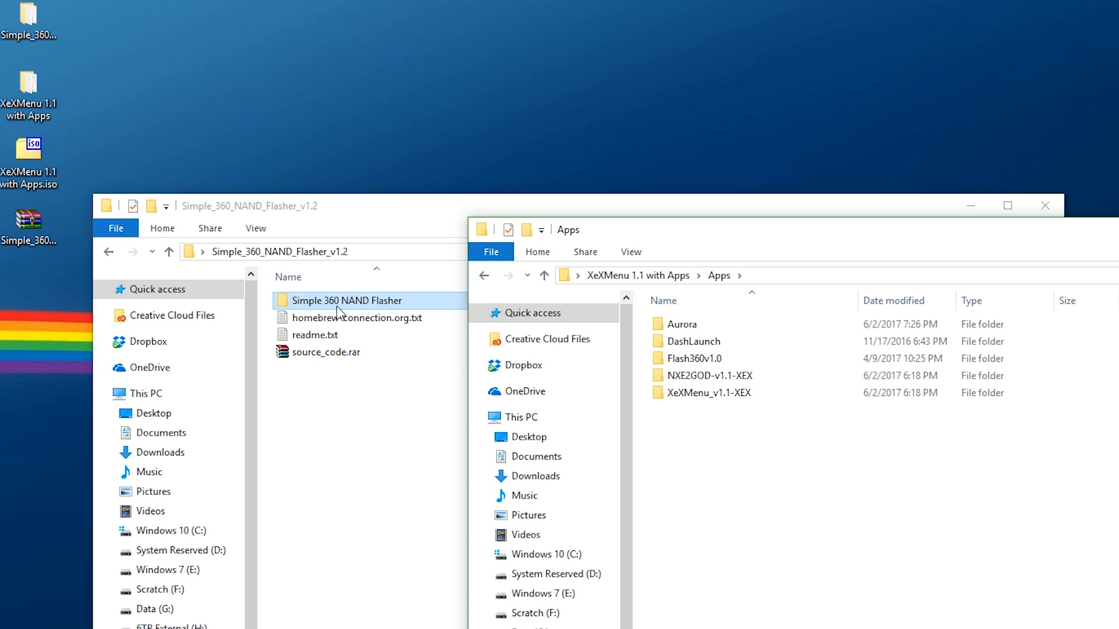
{"action": "right_click", "coordinate": [343, 301]}
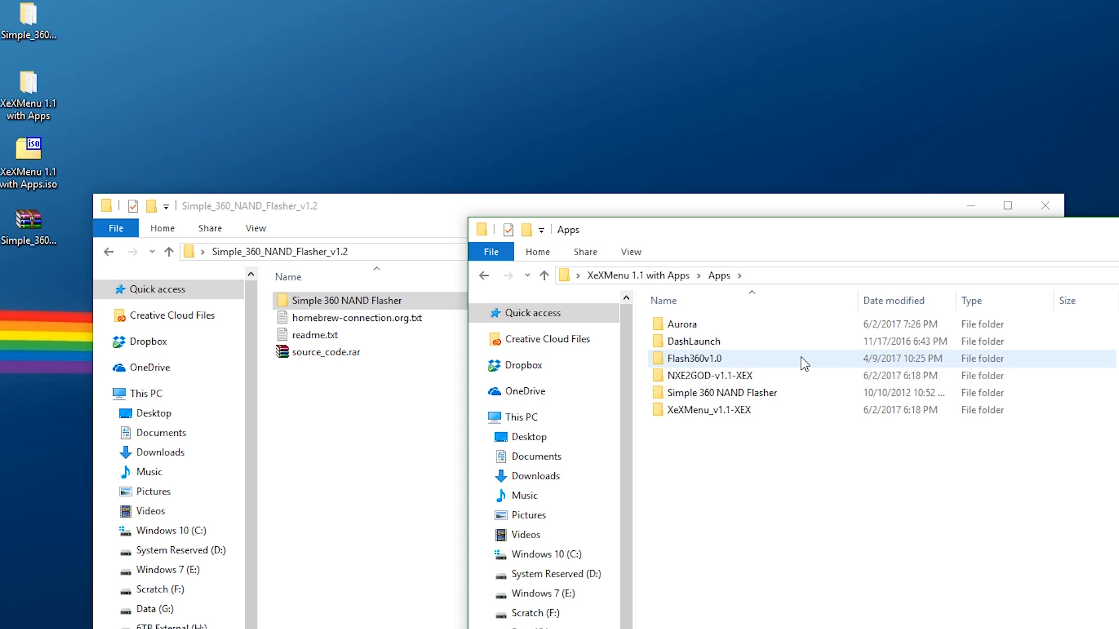
{"action": "left_click", "coordinate": [713, 358]}
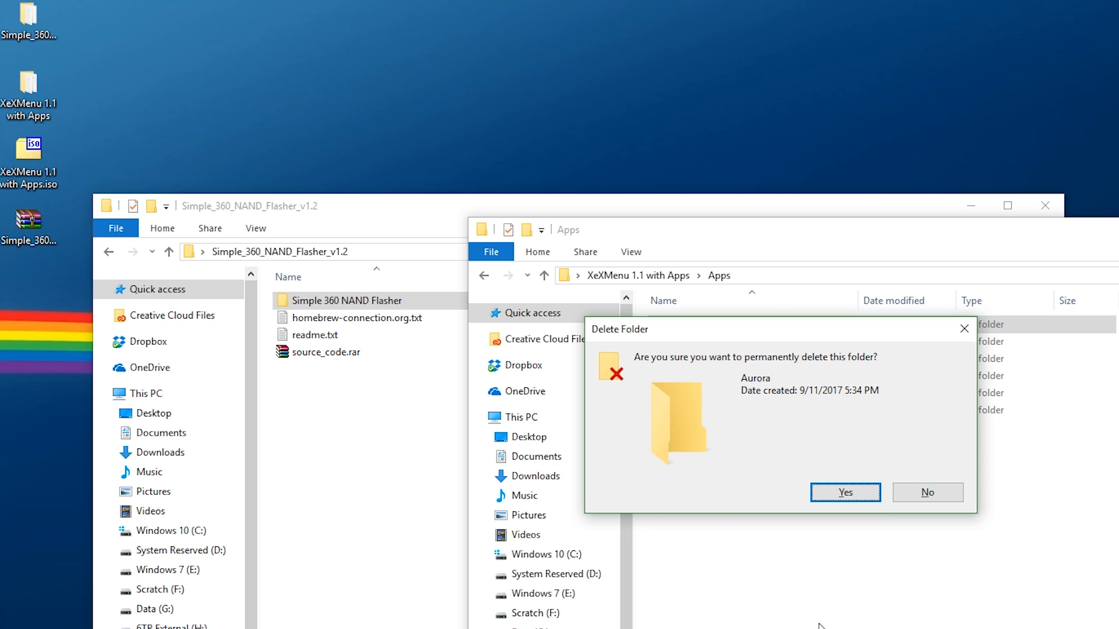
{"action": "left_click", "coordinate": [844, 492]}
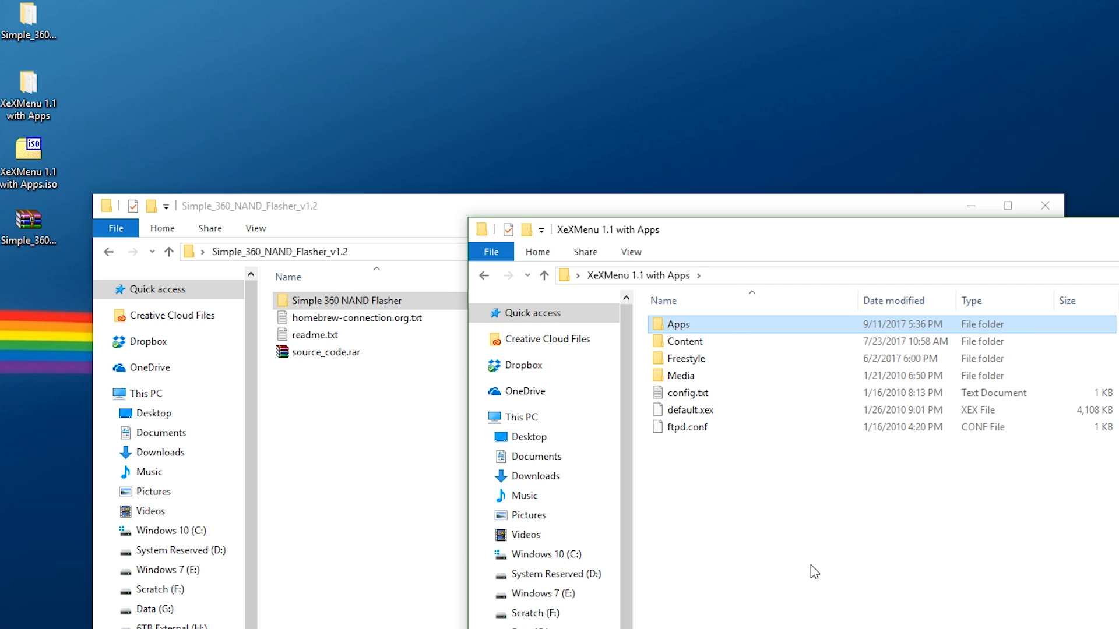
{"action": "mouse_move", "coordinate": [707, 346]}
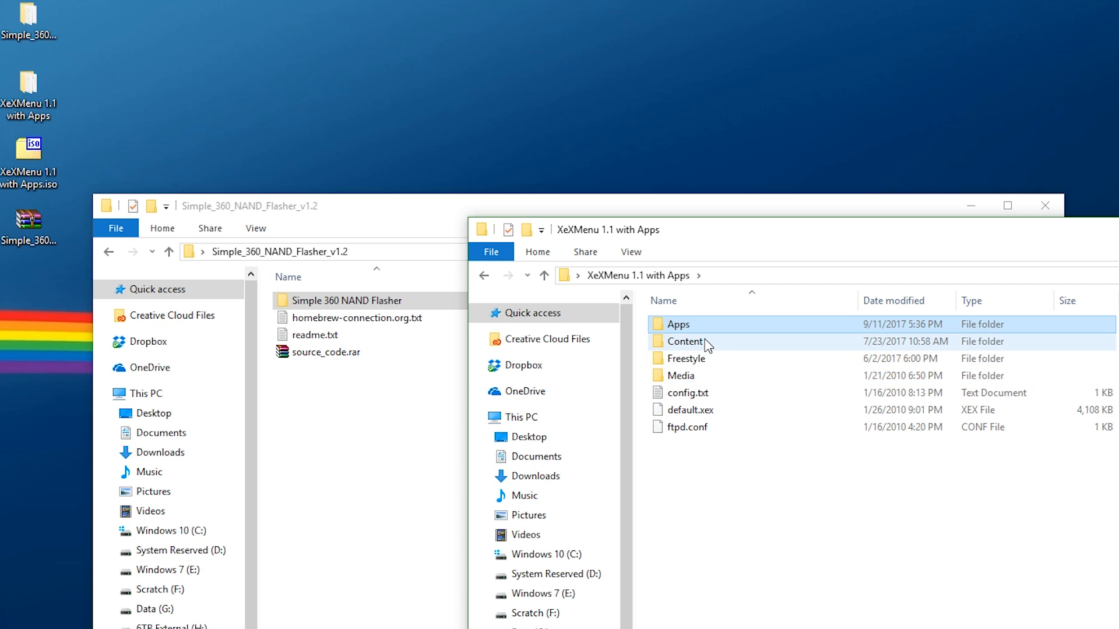
{"action": "mouse_move", "coordinate": [687, 341]}
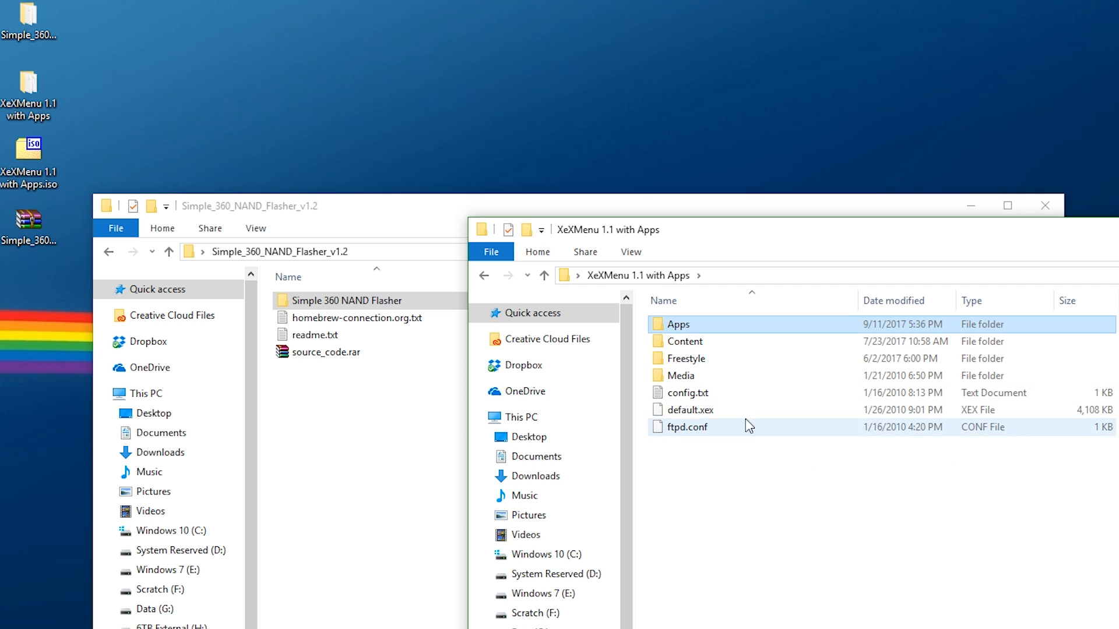
{"action": "double_click", "coordinate": [685, 341]}
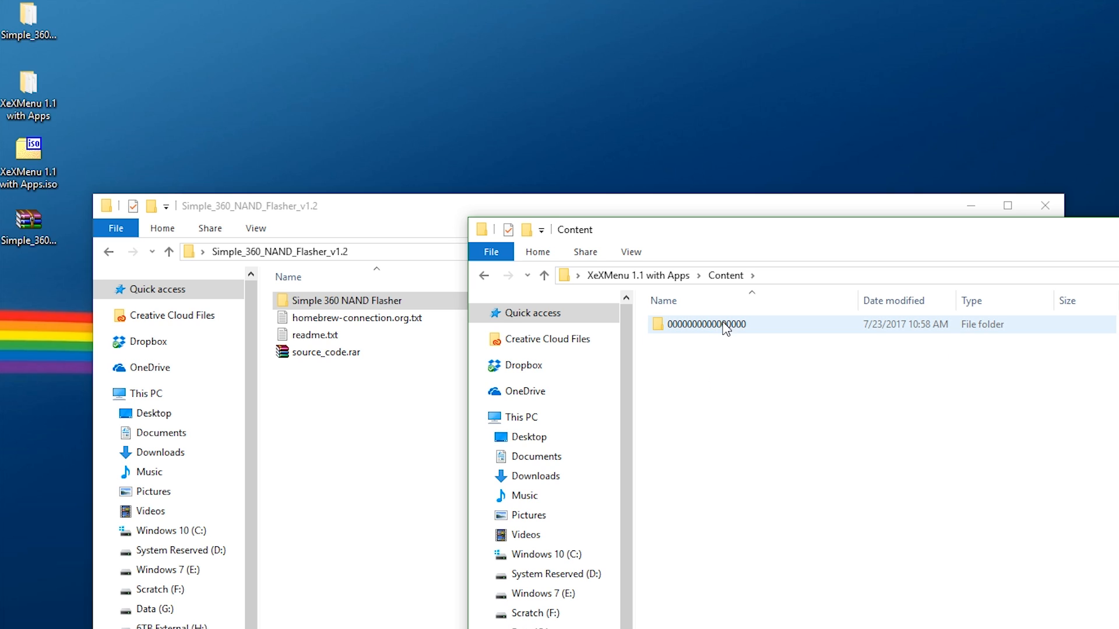
{"action": "double_click", "coordinate": [706, 324]}
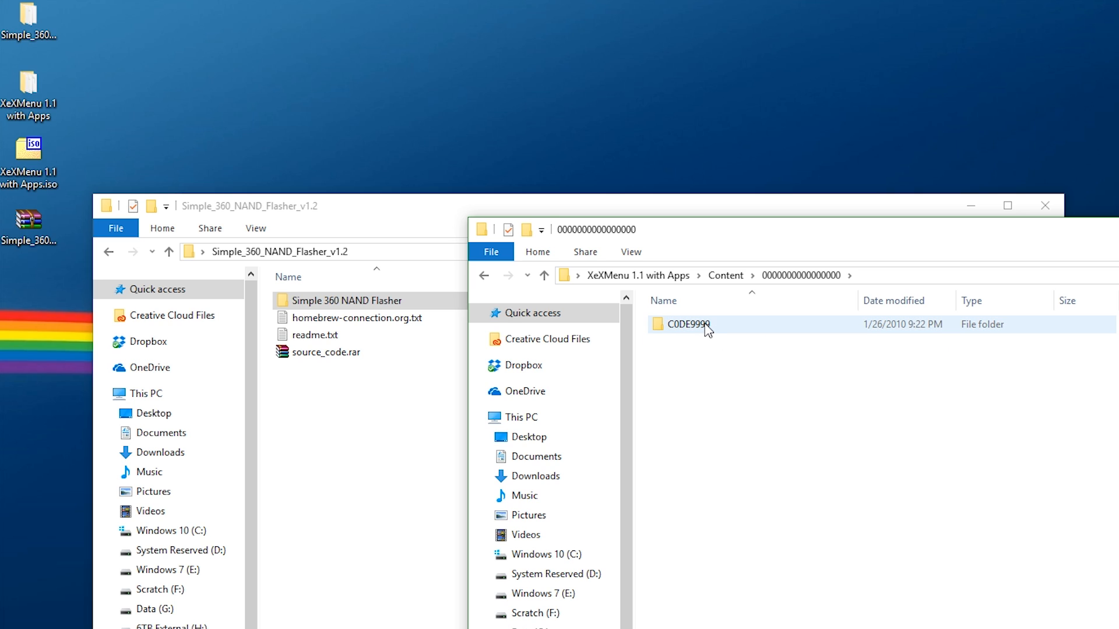
{"action": "double_click", "coordinate": [687, 325]}
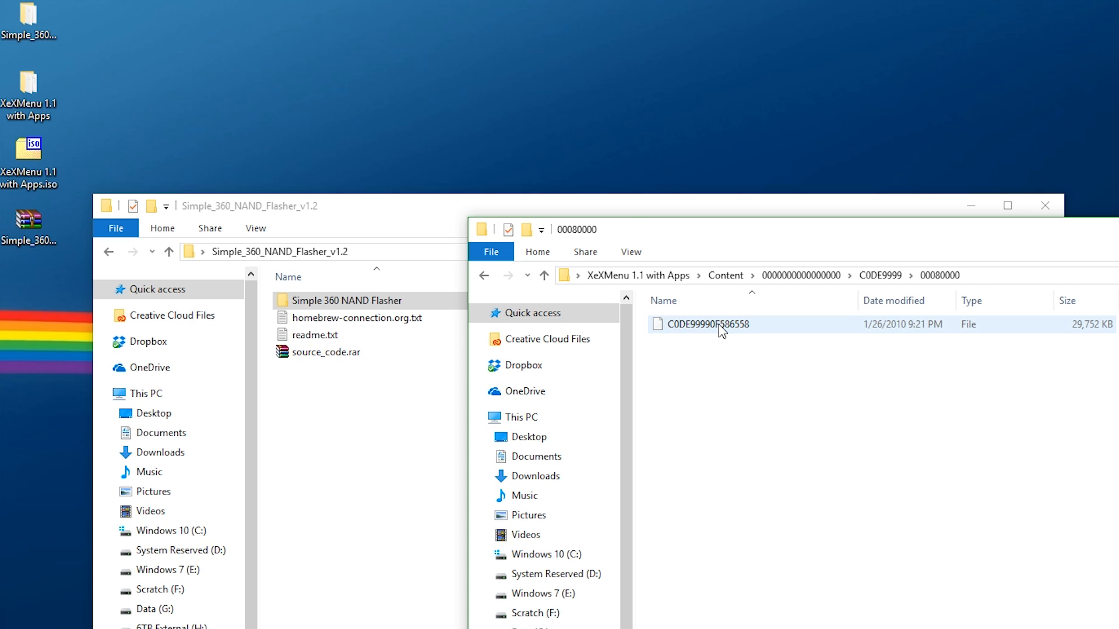
{"action": "mouse_move", "coordinate": [736, 330]}
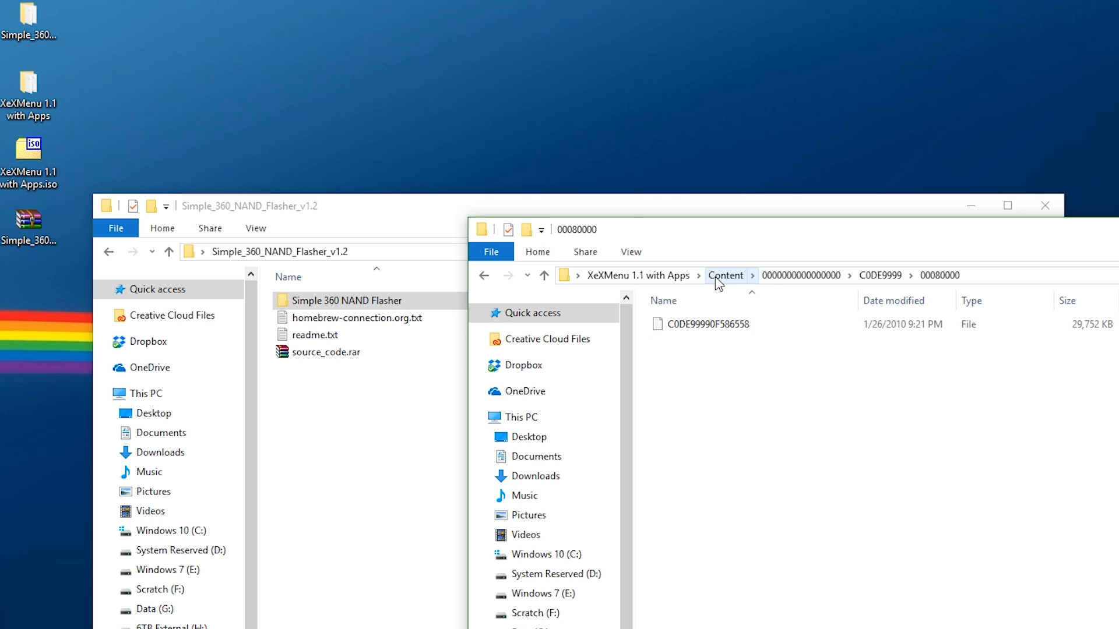
{"action": "left_click", "coordinate": [726, 275]}
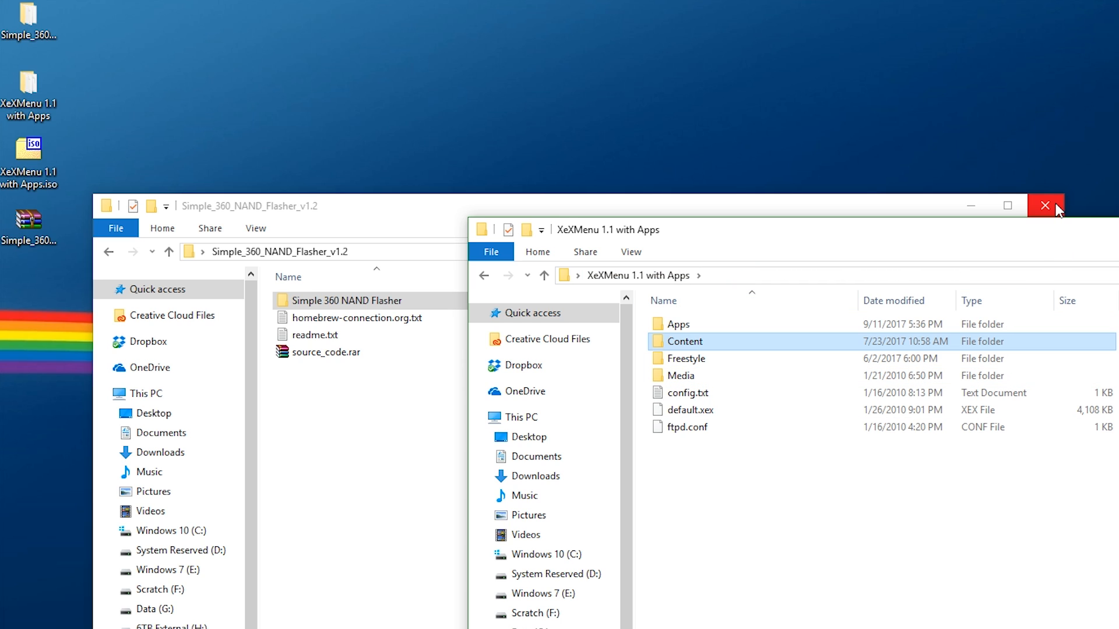
{"action": "mouse_move", "coordinate": [1046, 205]}
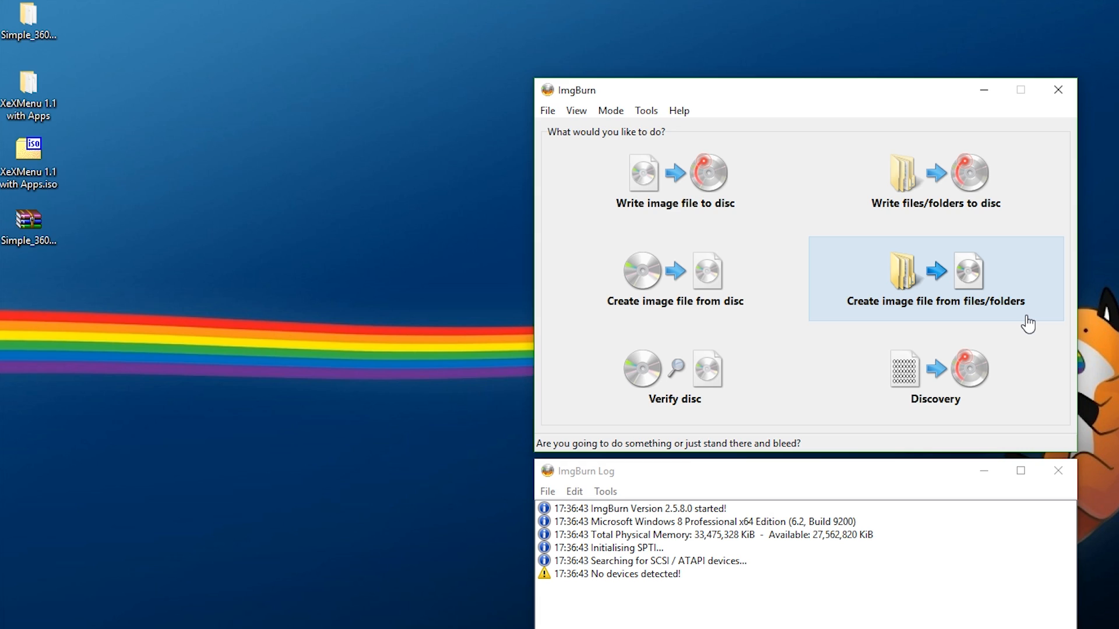
{"action": "mouse_move", "coordinate": [1013, 317]}
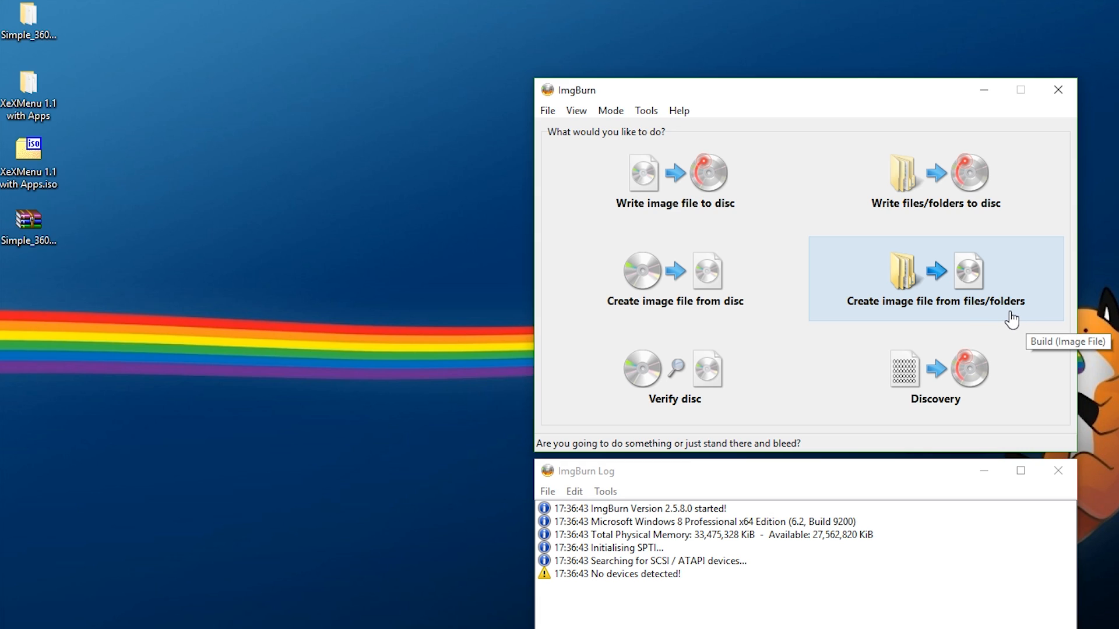
{"action": "mouse_move", "coordinate": [954, 228]}
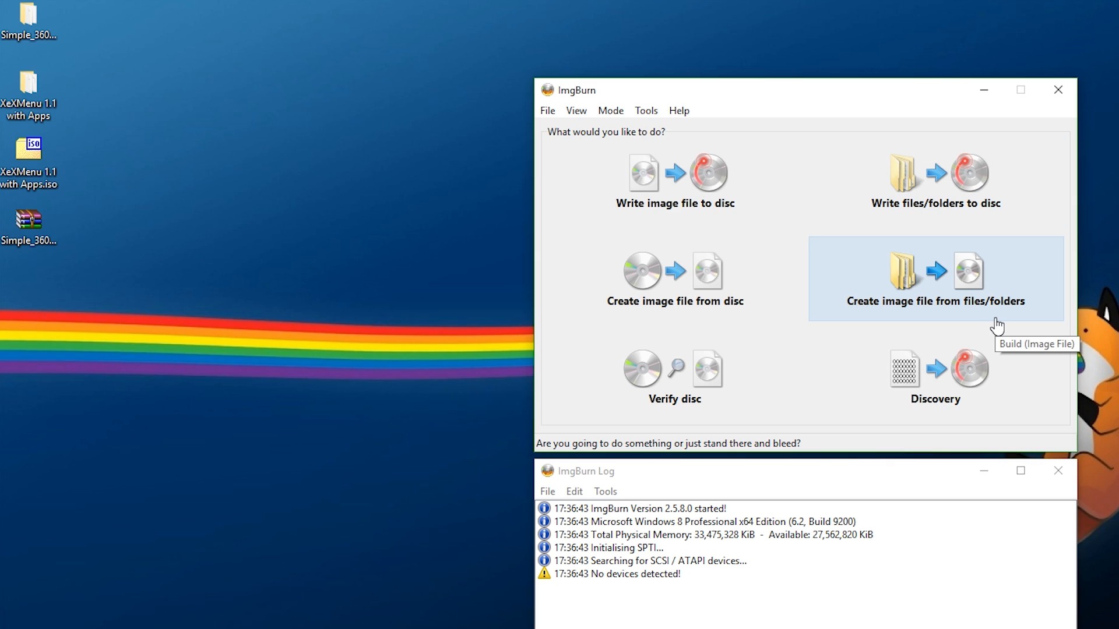
Step: Use the contents of XeXMenu 1.1 with Apps as the source for a new image from files/folders
{"action": "left_click", "coordinate": [935, 278]}
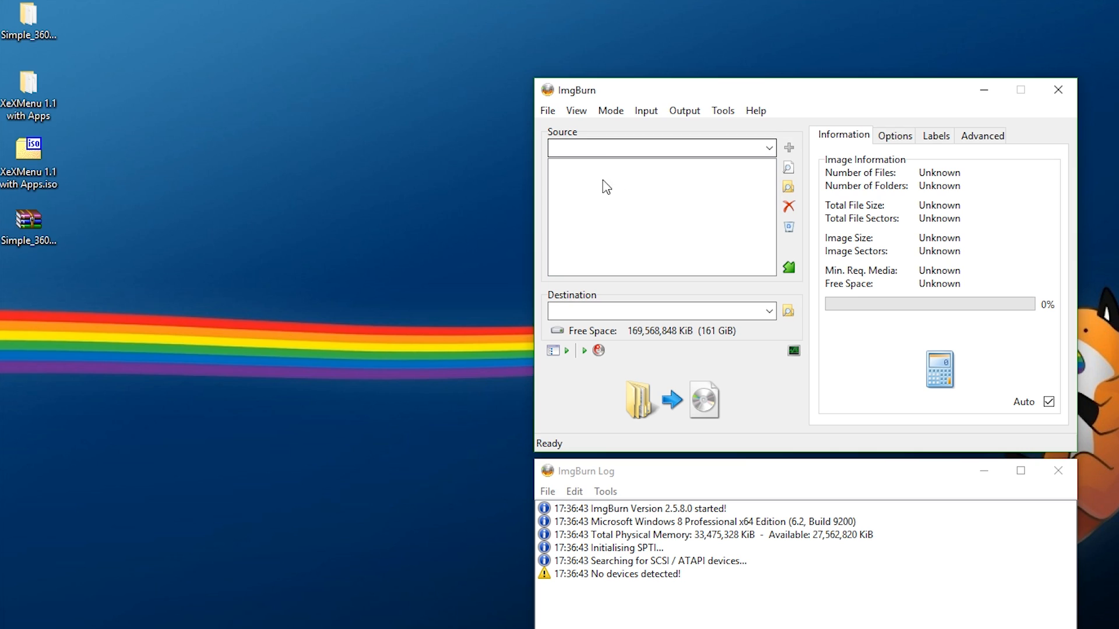
{"action": "mouse_move", "coordinate": [789, 188]}
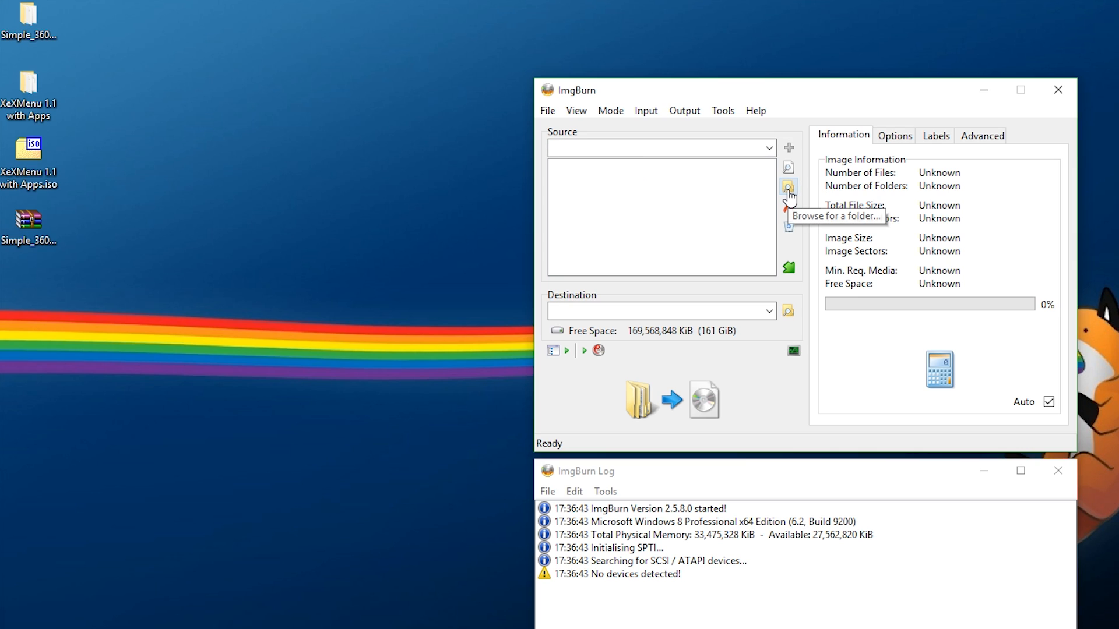
{"action": "left_click", "coordinate": [789, 188]}
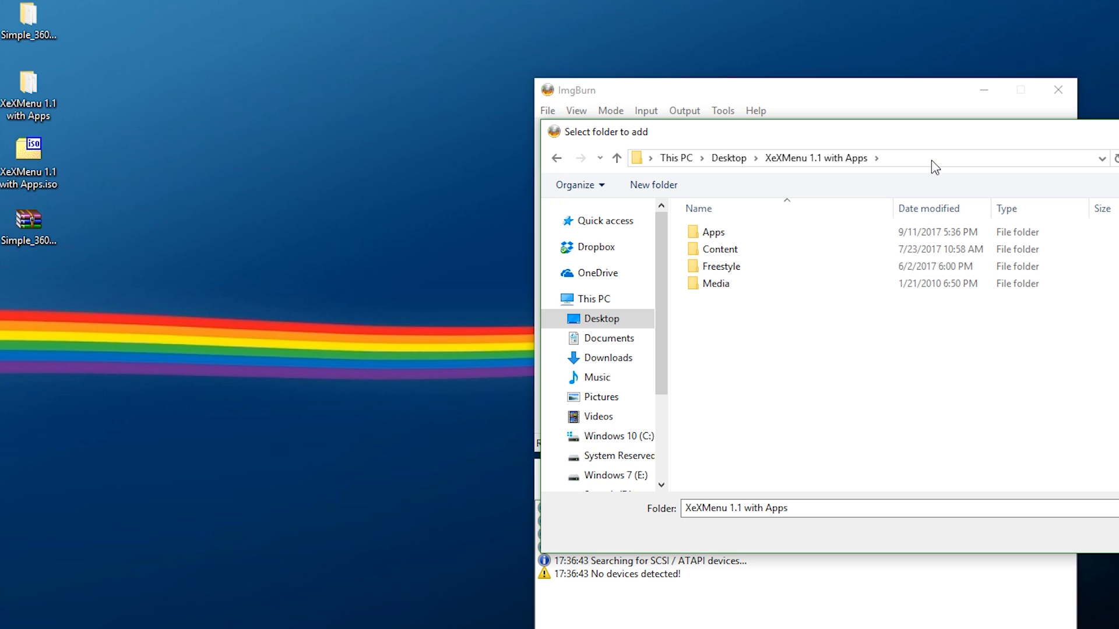
{"action": "left_click", "coordinate": [715, 283]}
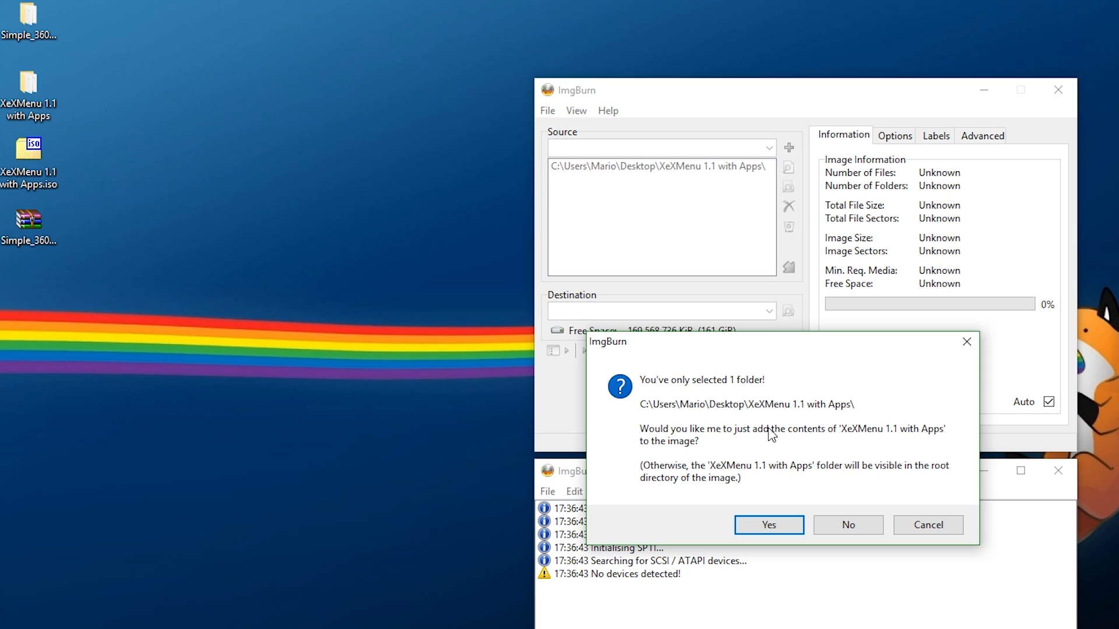
{"action": "mouse_move", "coordinate": [716, 462]}
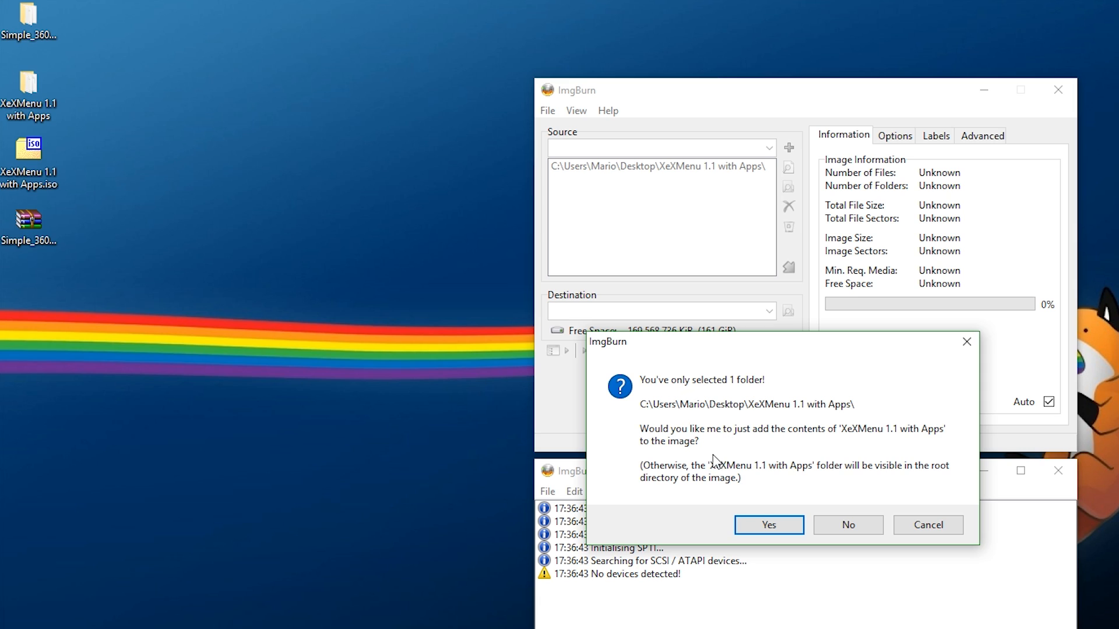
{"action": "mouse_move", "coordinate": [844, 450]}
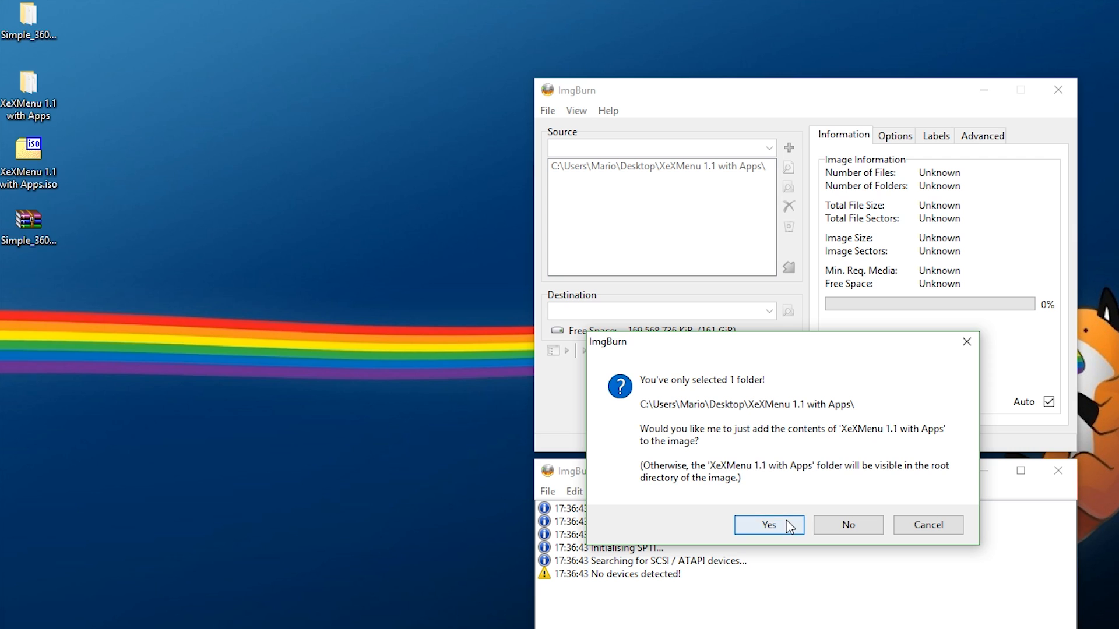
{"action": "left_click", "coordinate": [768, 526]}
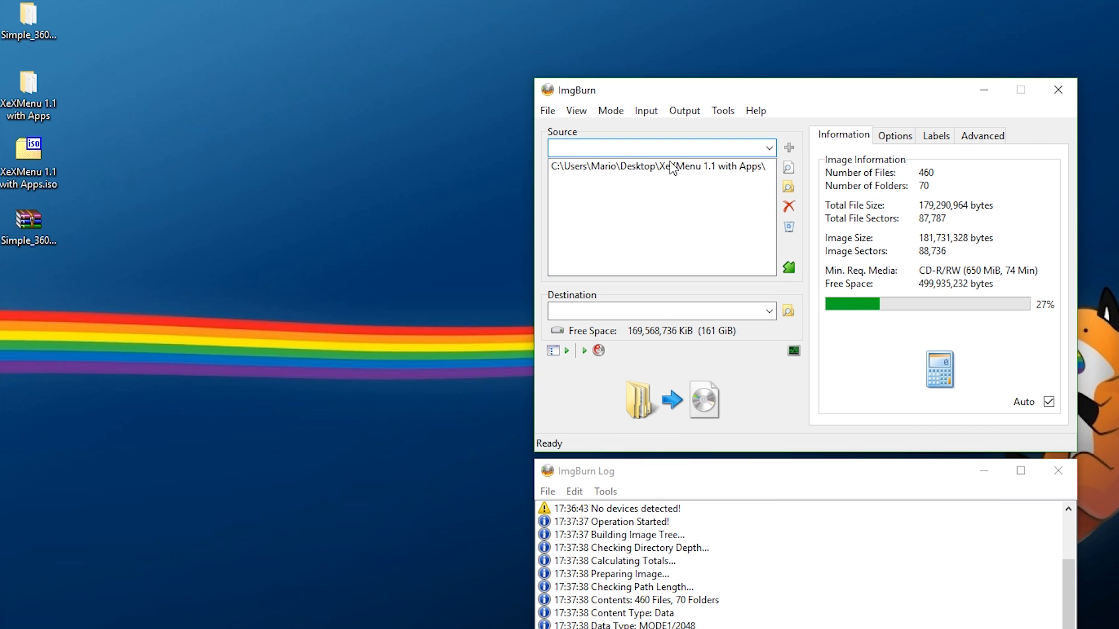
{"action": "mouse_move", "coordinate": [666, 165]}
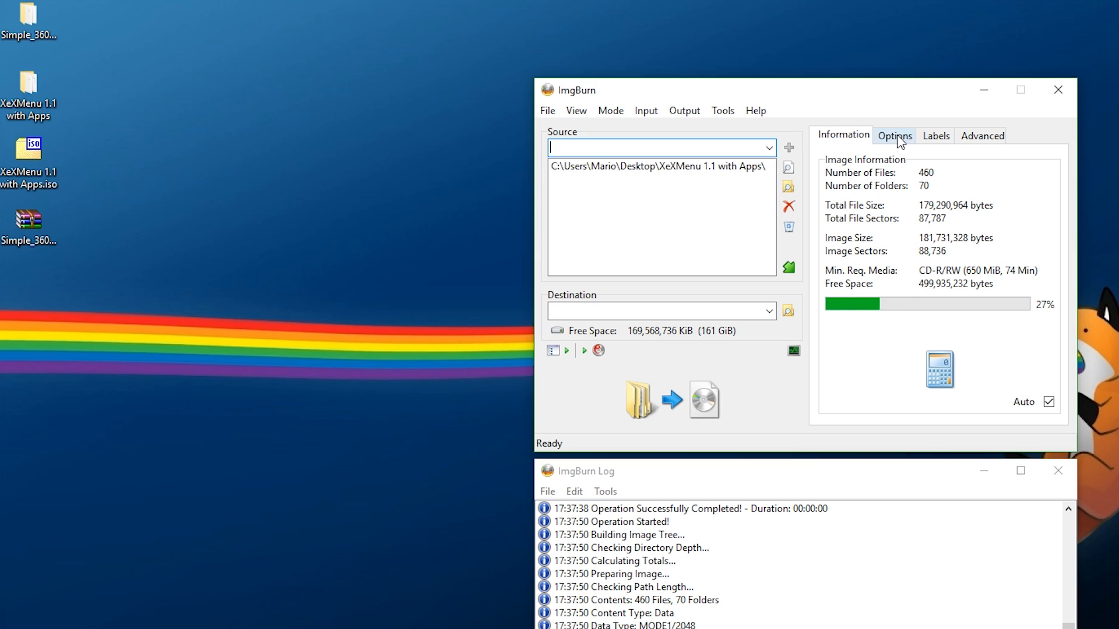
Step: Review the Labels and Advanced settings without changes and return to the Information summary
{"action": "left_click", "coordinate": [936, 135]}
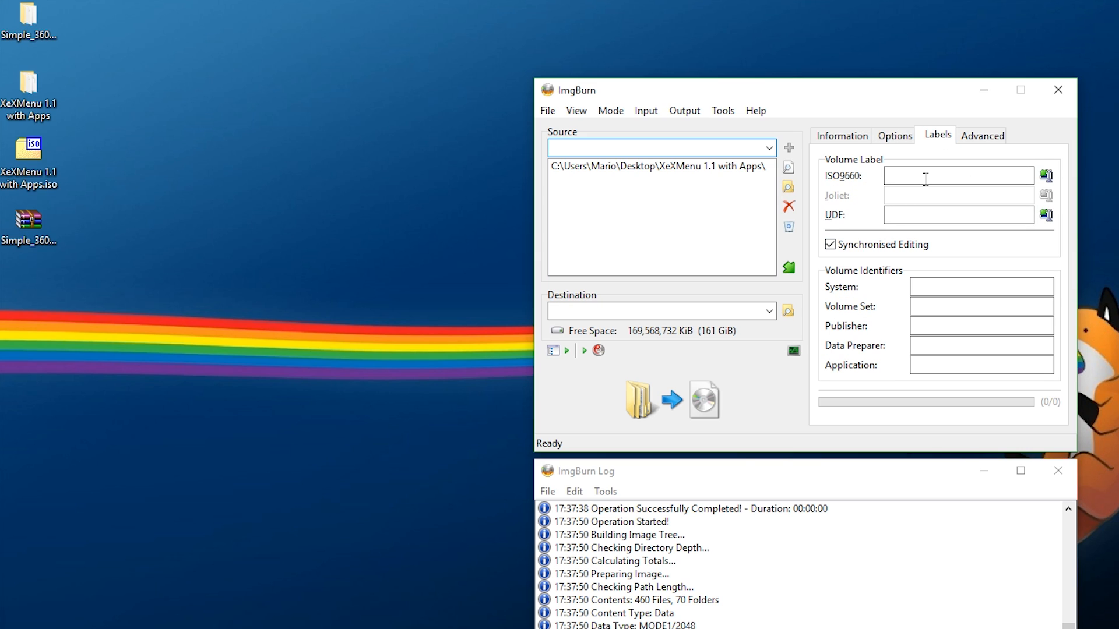
{"action": "left_click", "coordinate": [982, 135]}
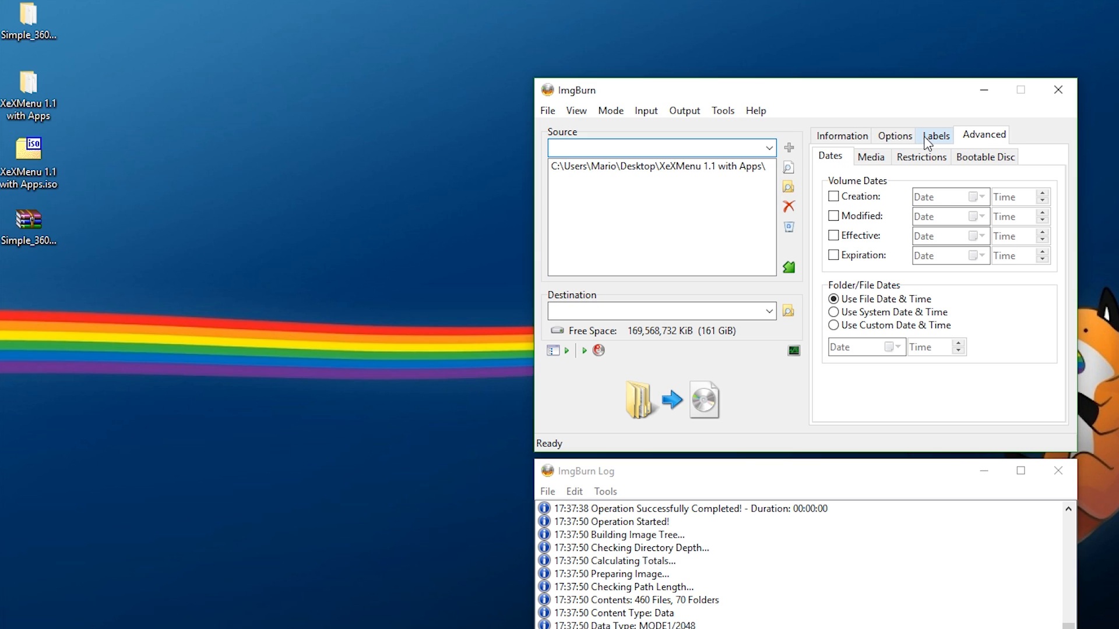
{"action": "left_click", "coordinate": [841, 135]}
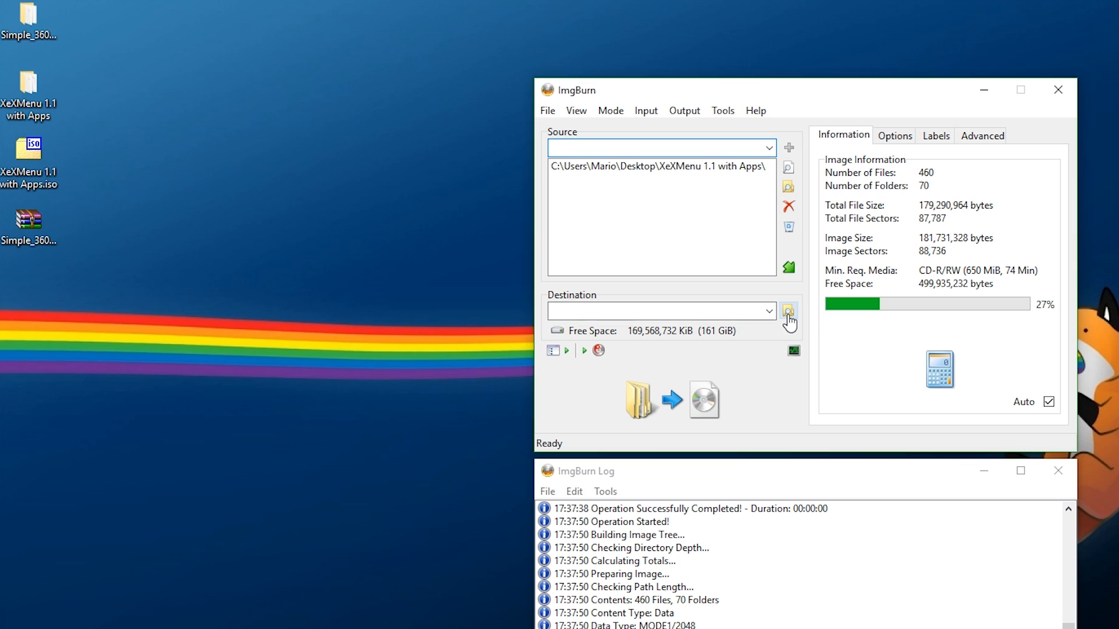
{"action": "mouse_move", "coordinate": [789, 312]}
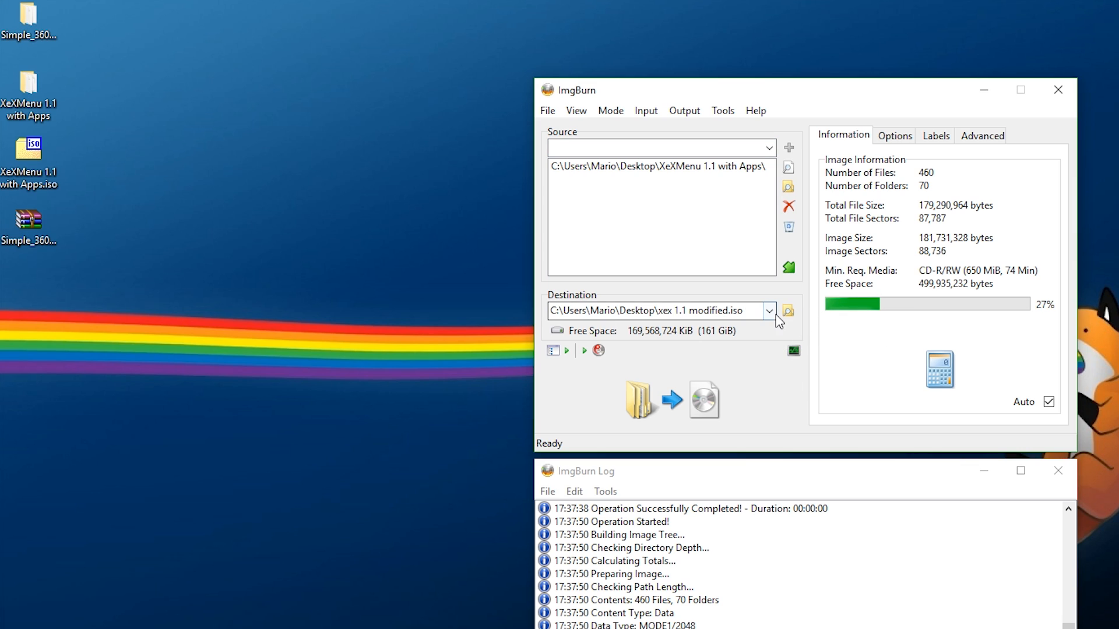
Step: Build xex 1.1 modified.iso from the folder contents with the suggested volume label, 460 files and 70 folders
{"action": "left_click", "coordinate": [671, 399]}
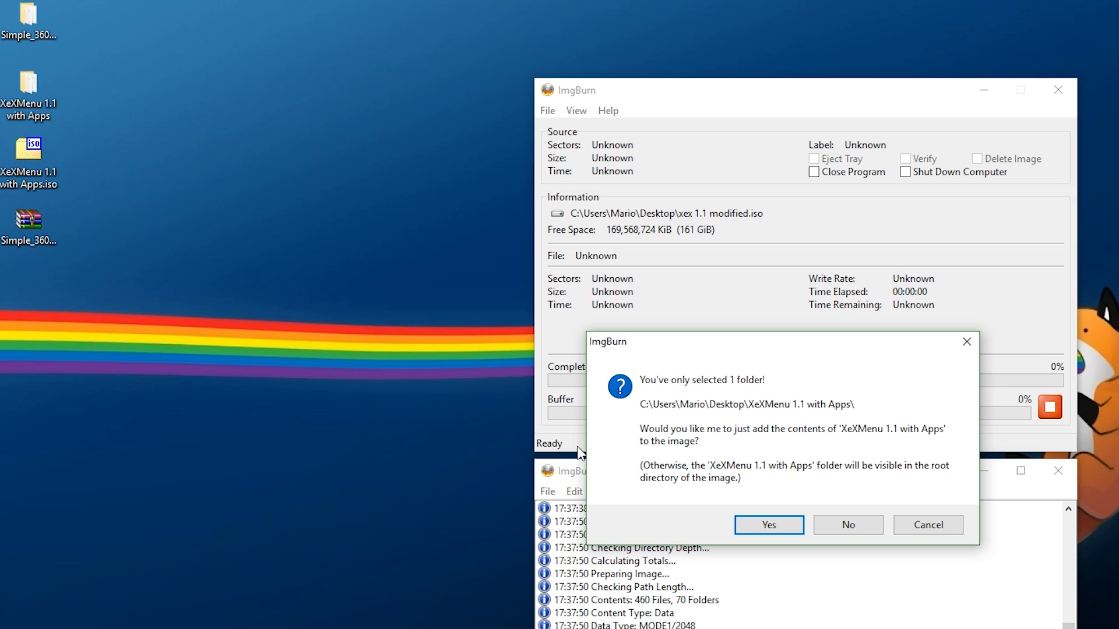
{"action": "left_click", "coordinate": [768, 525]}
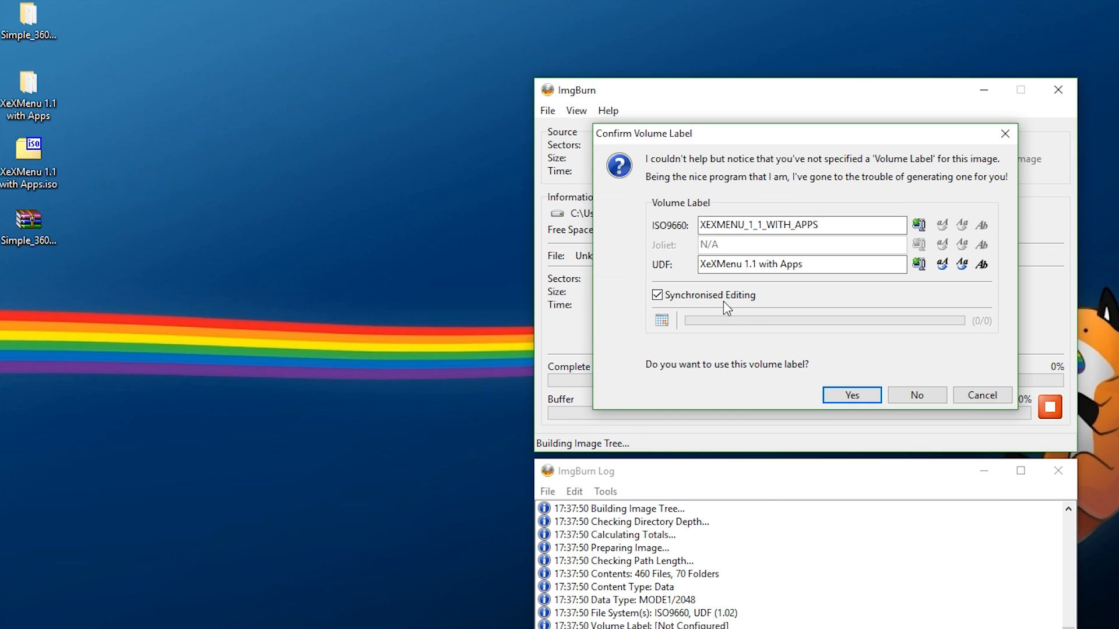
{"action": "left_click", "coordinate": [850, 395]}
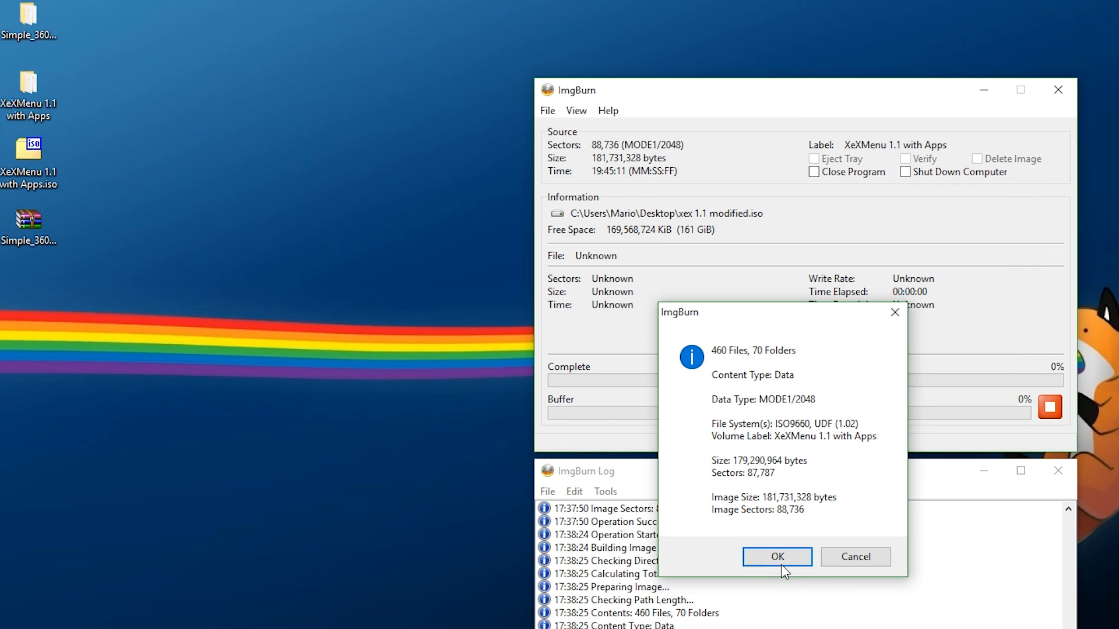
{"action": "left_click", "coordinate": [776, 557]}
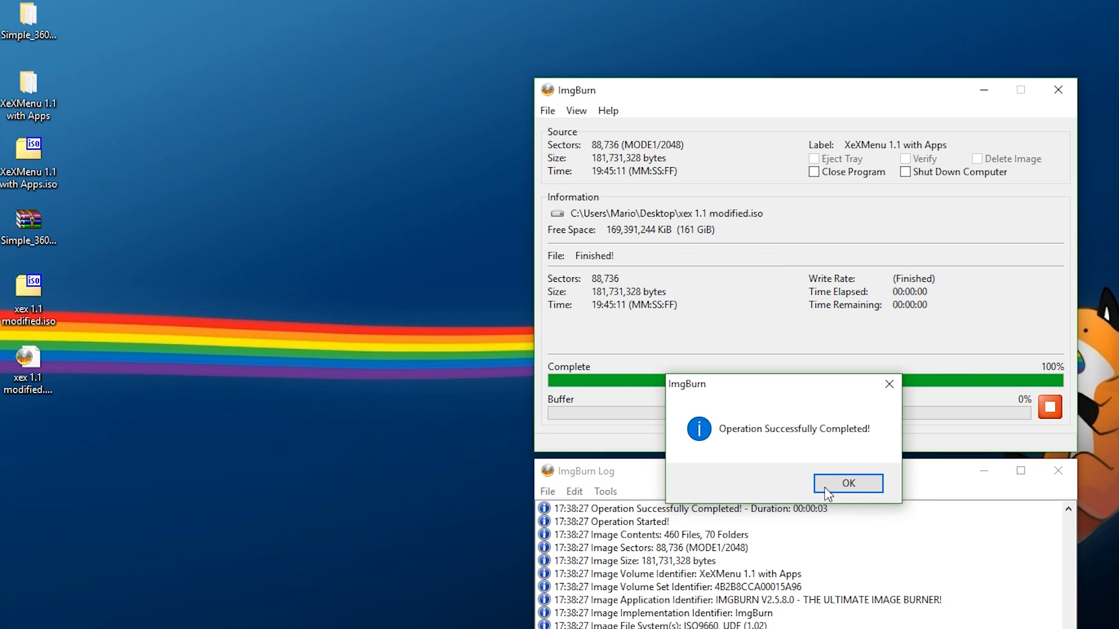
{"action": "left_click", "coordinate": [847, 483]}
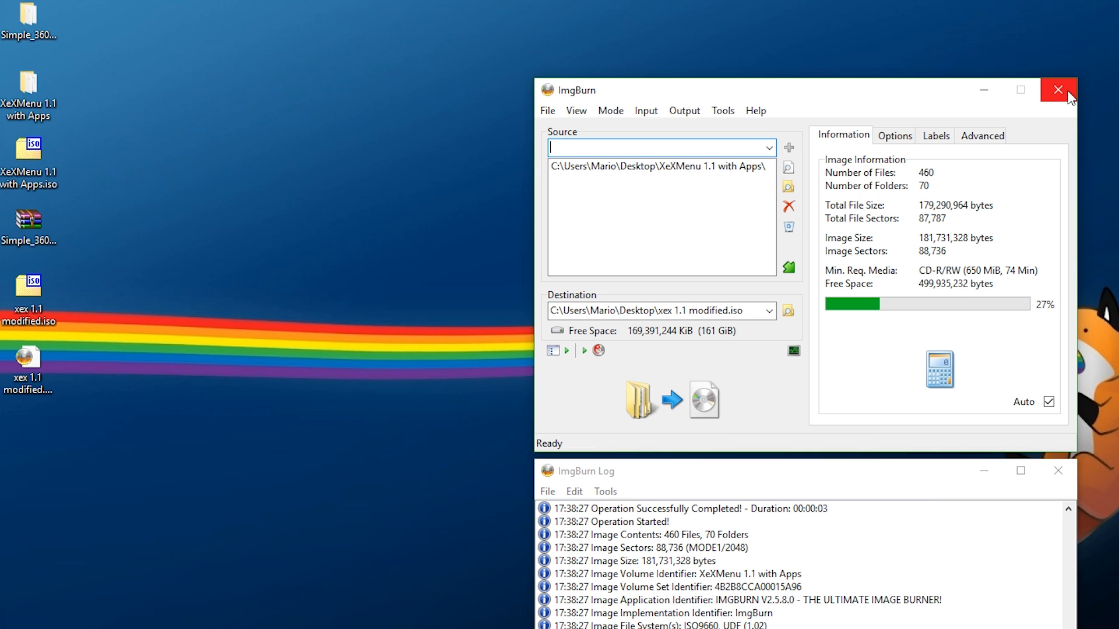
Step: Close ImgBurn and extract xex 1.1 modified.iso into a desktop folder with WinRAR
{"action": "left_click", "coordinate": [1058, 90]}
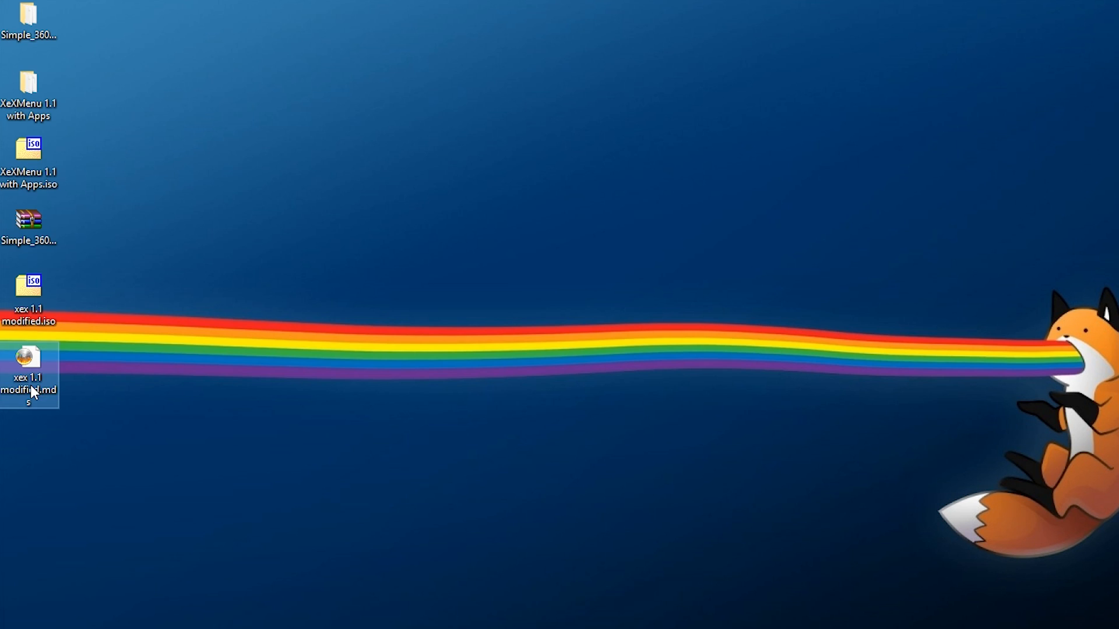
{"action": "mouse_move", "coordinate": [39, 374]}
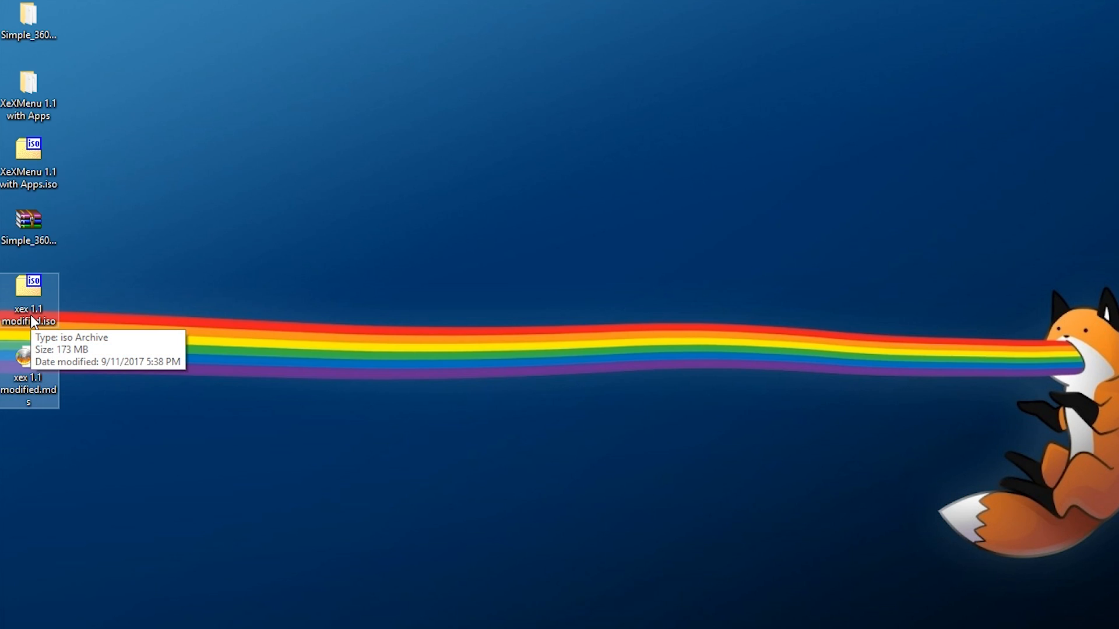
{"action": "mouse_move", "coordinate": [33, 320]}
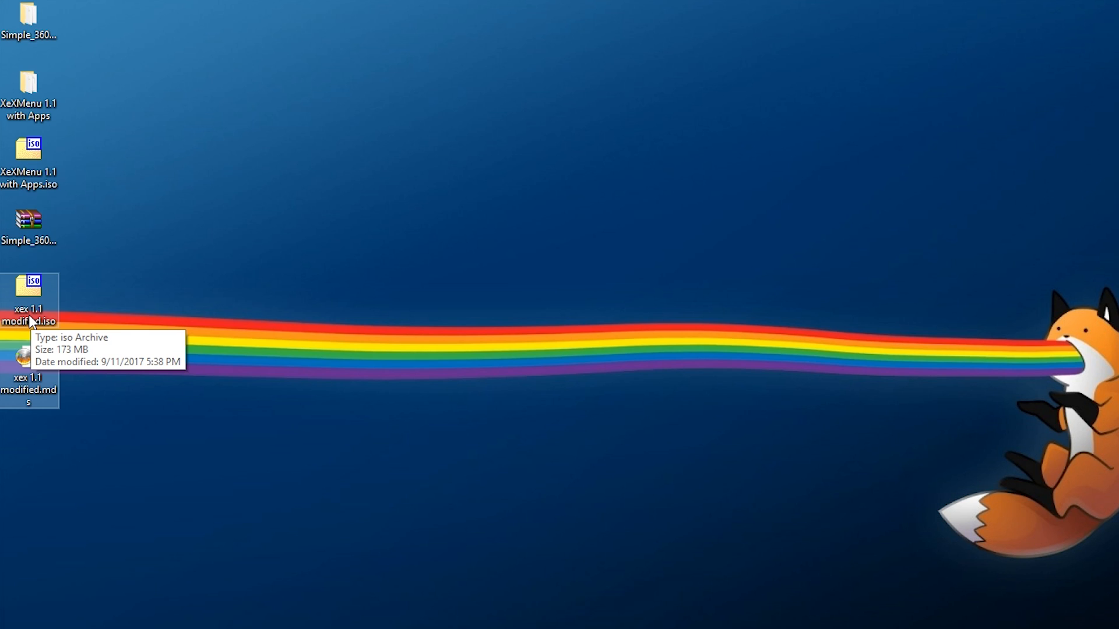
{"action": "right_click", "coordinate": [28, 300]}
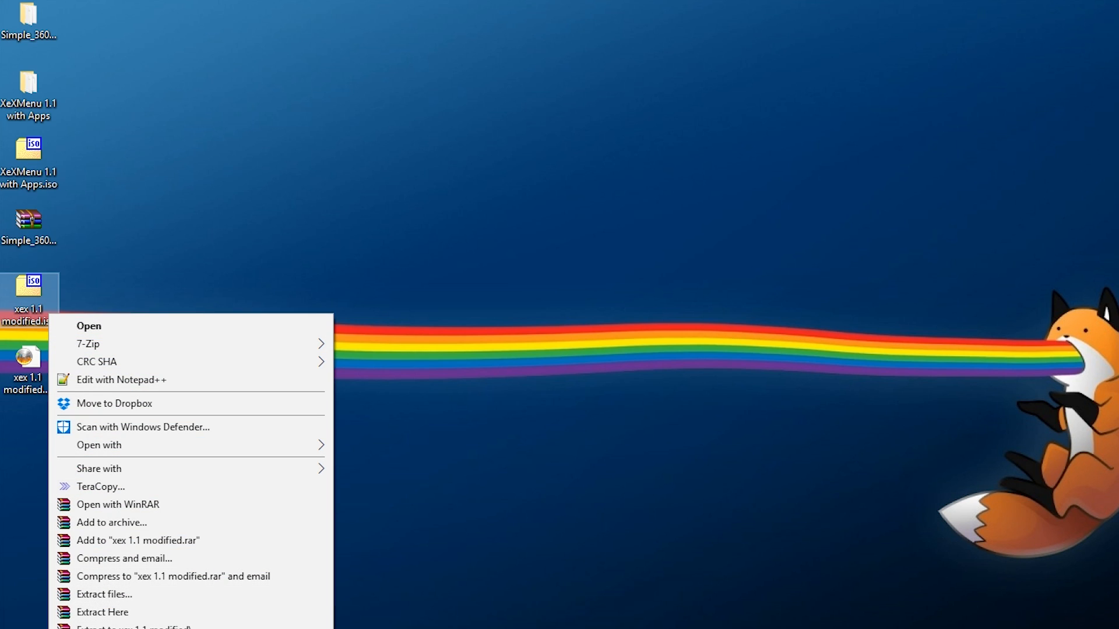
{"action": "left_click", "coordinate": [102, 612]}
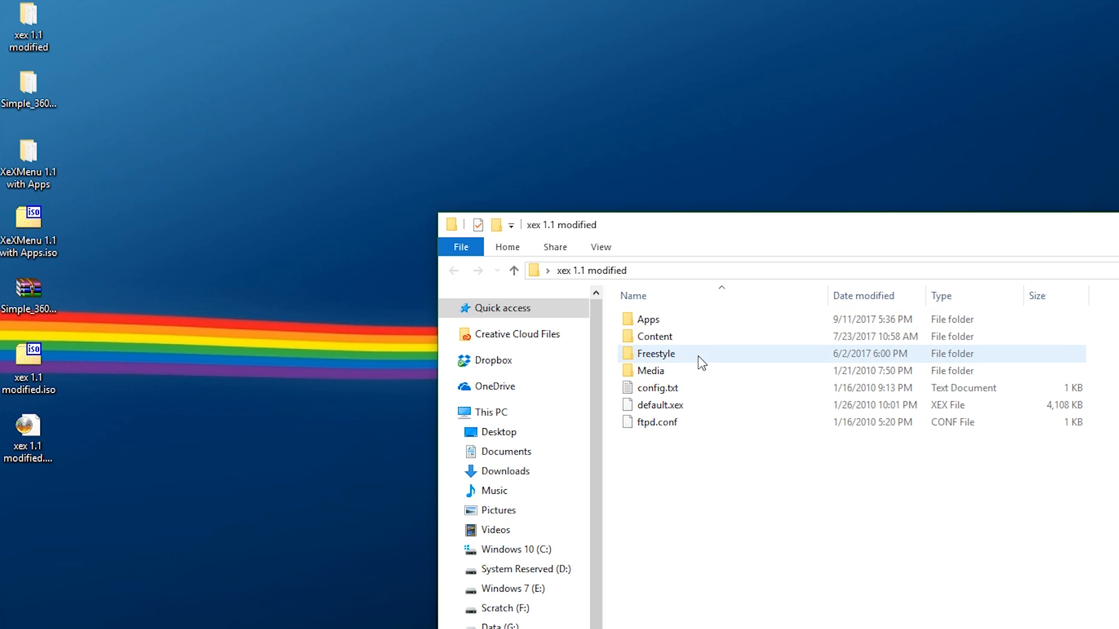
Step: Open the extracted image's Apps folder to confirm Simple 360 NAND Flasher is inside
{"action": "double_click", "coordinate": [649, 319]}
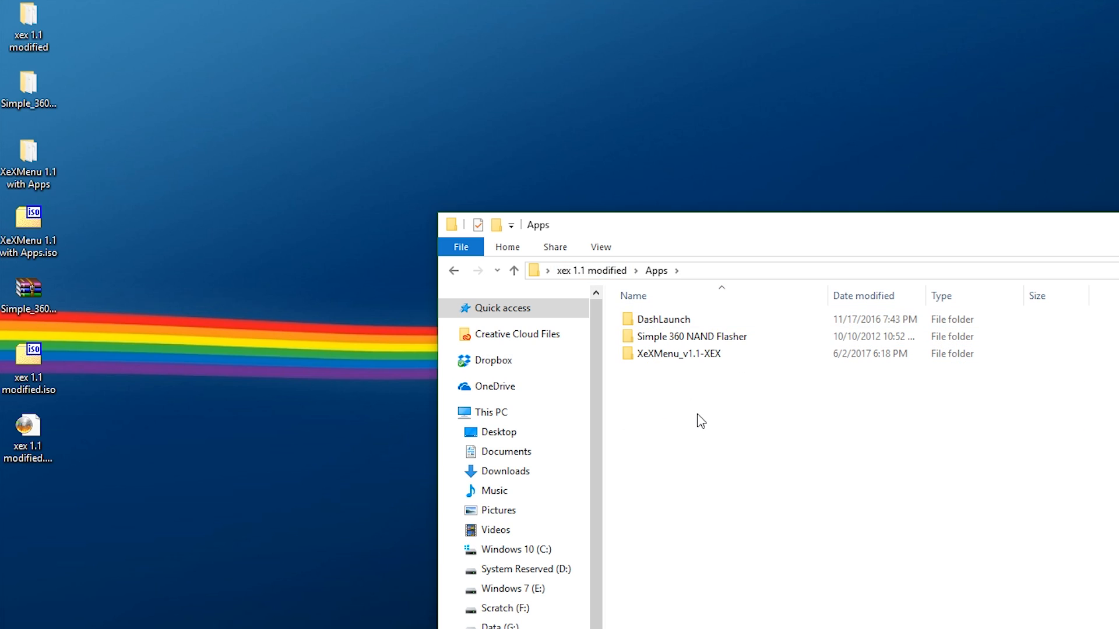